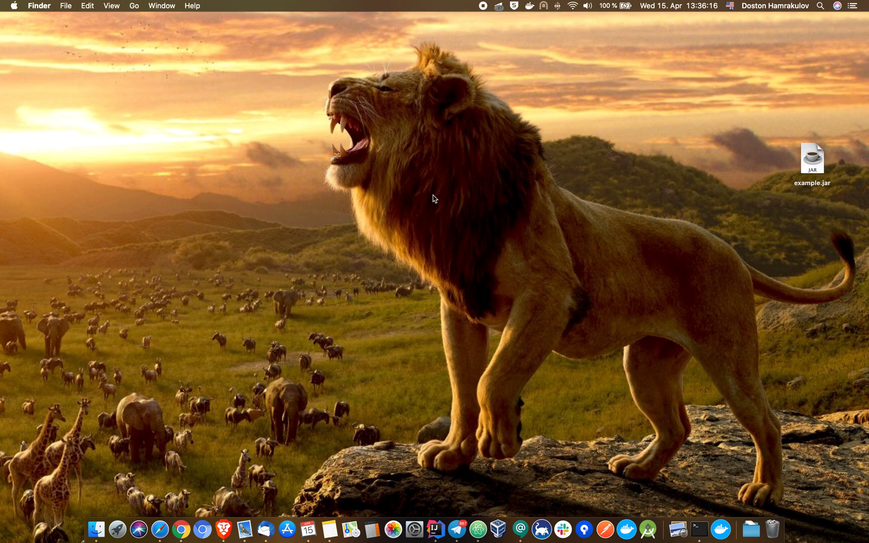
- Move the shell up to home and into Desktop, listing example.jar there
click(812, 159)
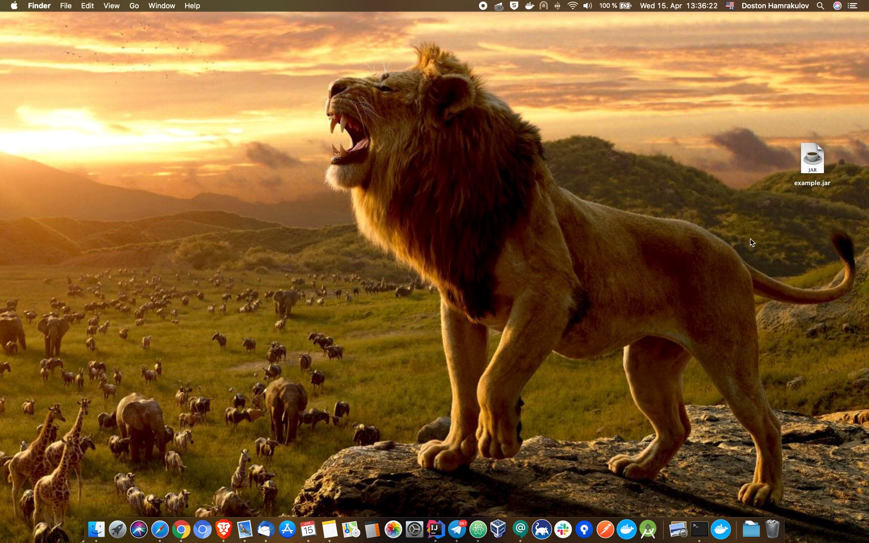
mouse_move(802, 208)
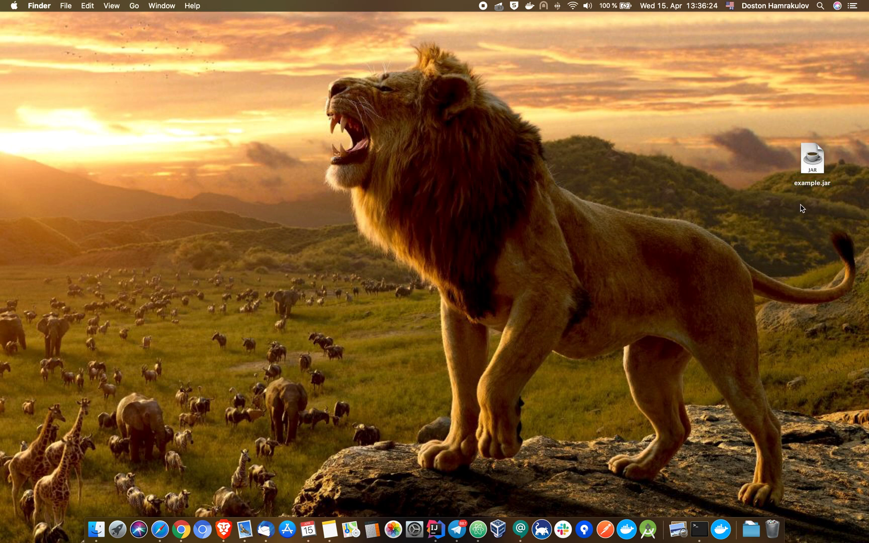
mouse_move(823, 184)
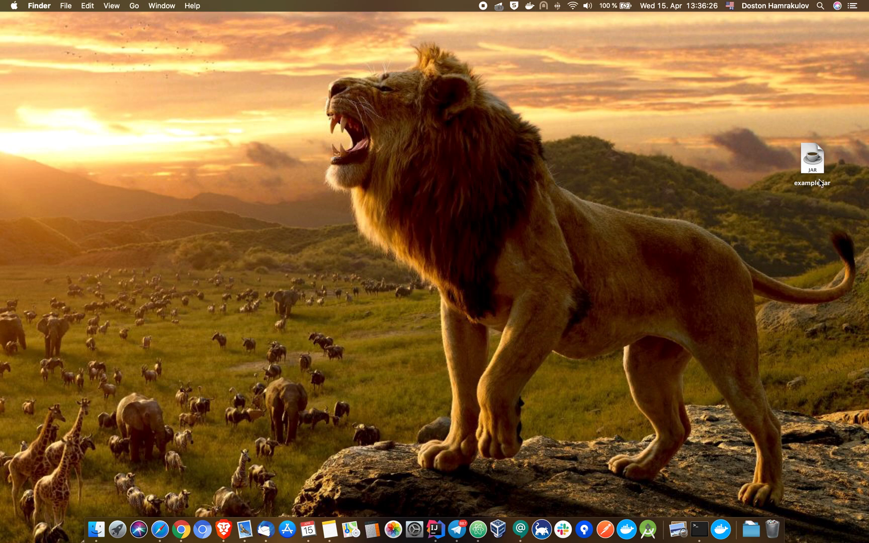
mouse_move(790, 446)
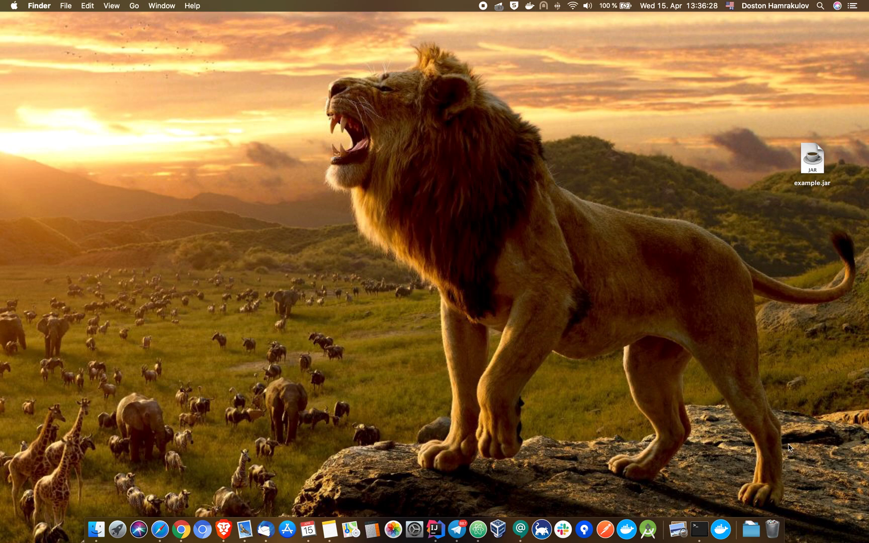
click(700, 530)
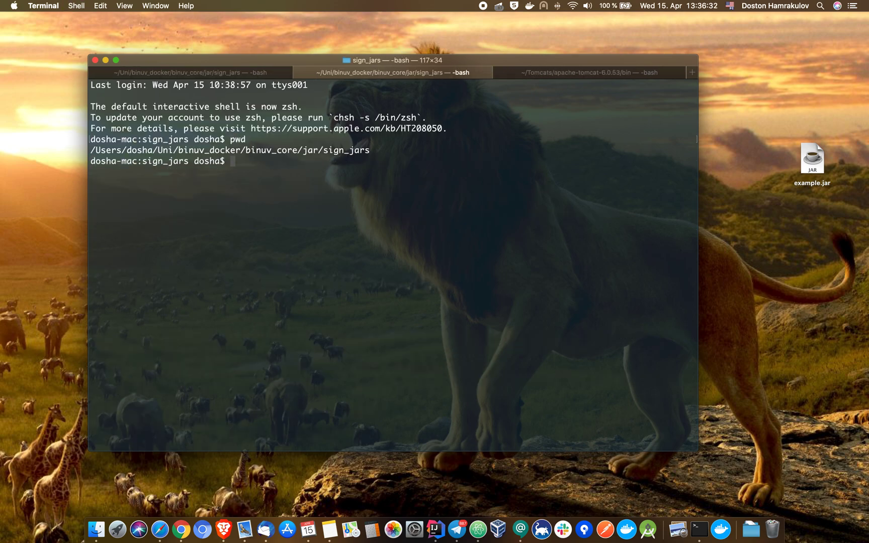
text(cd ../../../)
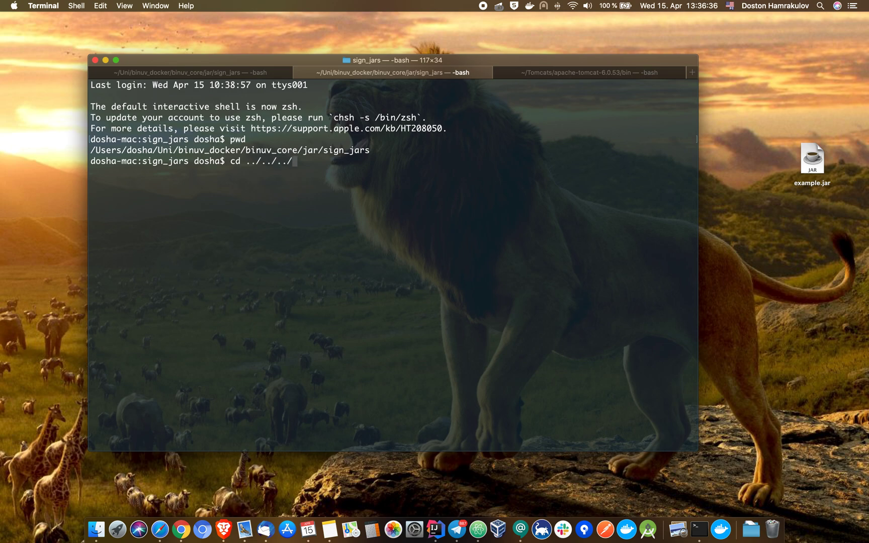
key(Return)
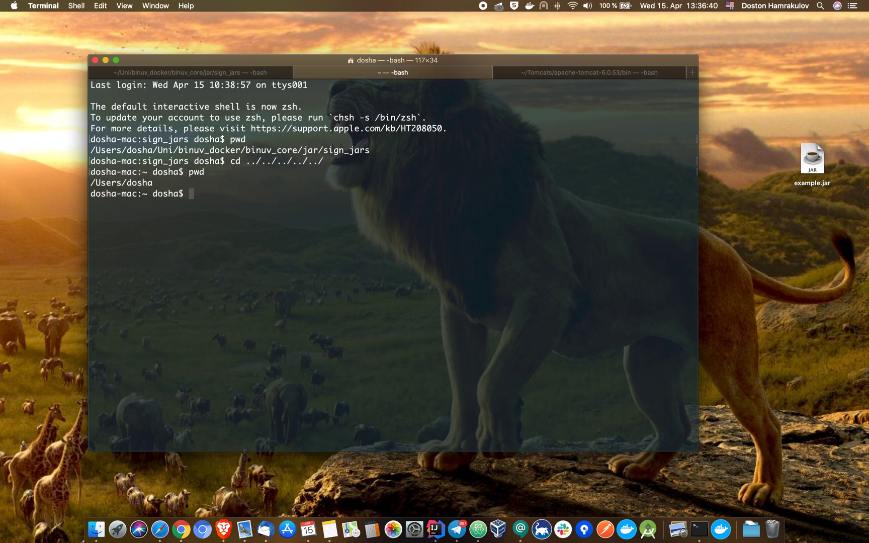
text(cd Desktop/)
text(l)
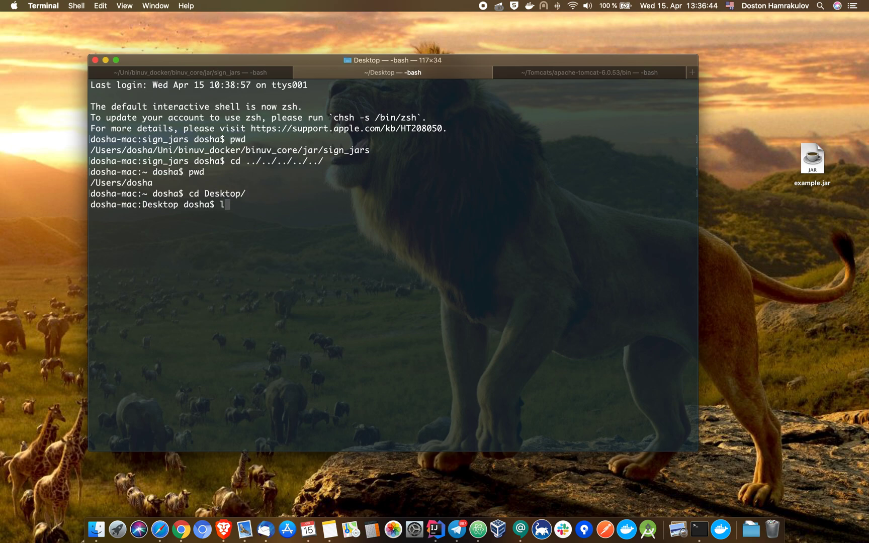
key(Return)
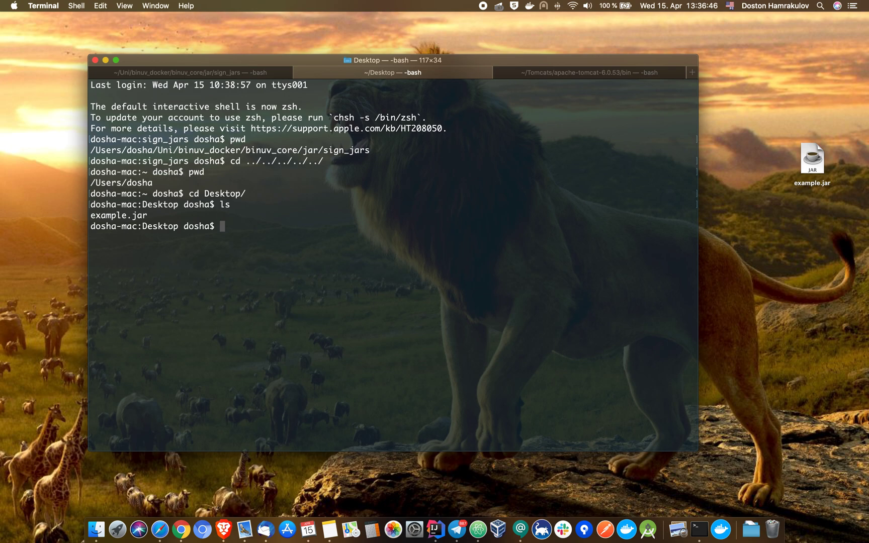
- Clear the terminal output
text(cl)
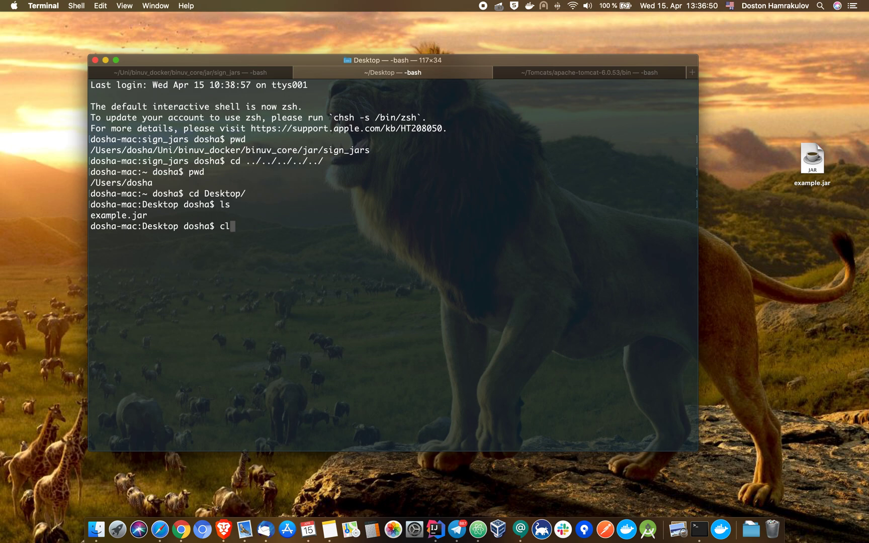
key(Return)
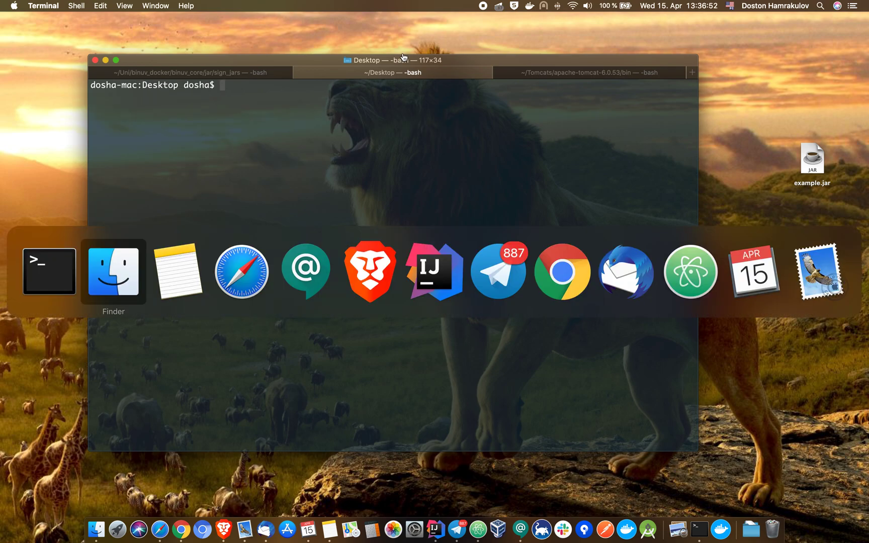
- Select the keytool -genkey -keystore my_key_store command line in Notes and return to Terminal
click(177, 272)
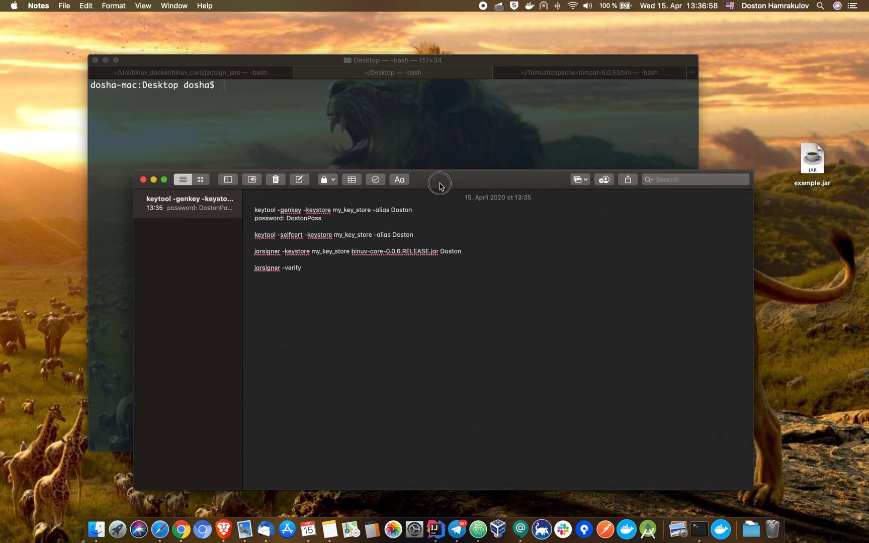
mouse_move(393, 203)
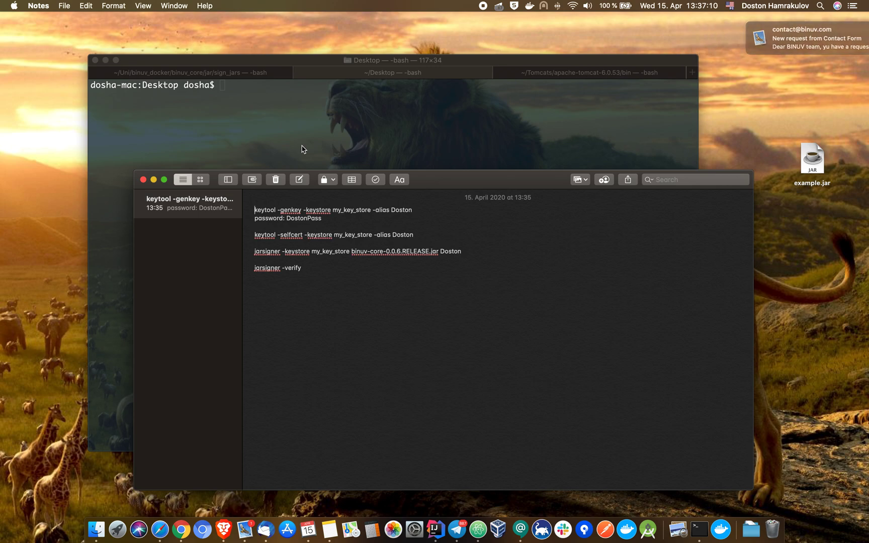
mouse_move(342, 215)
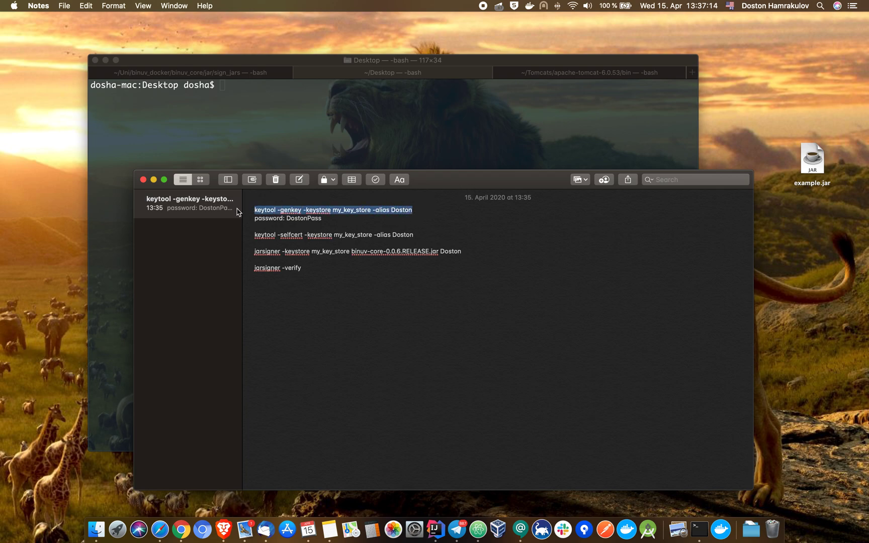
mouse_move(340, 116)
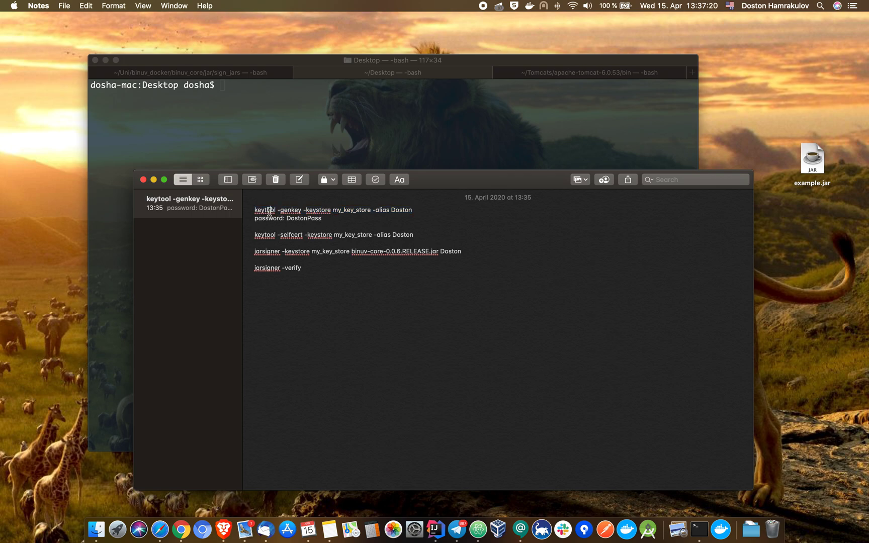
double_click(264, 209)
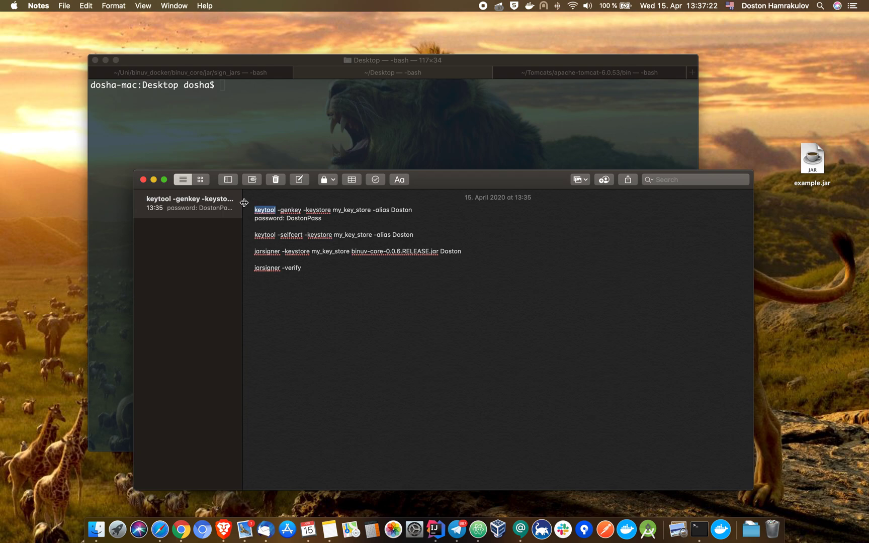
mouse_move(280, 210)
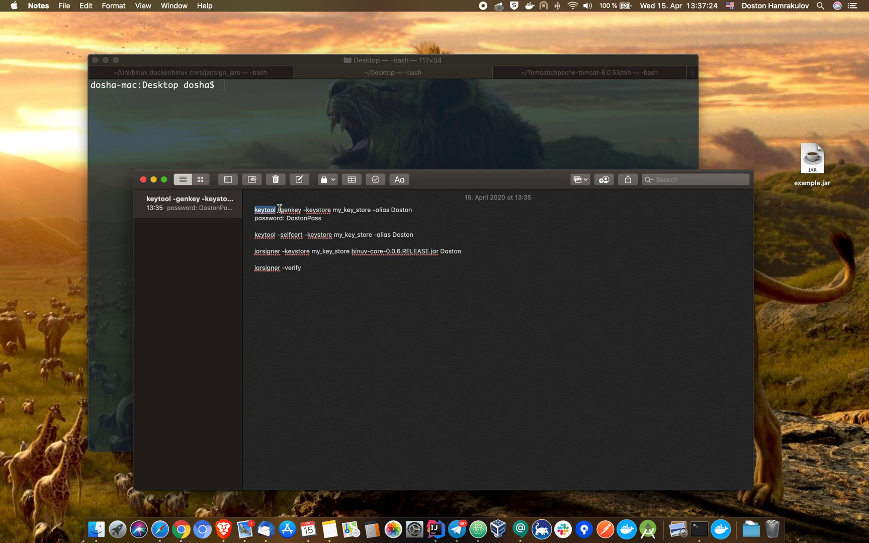
double_click(350, 210)
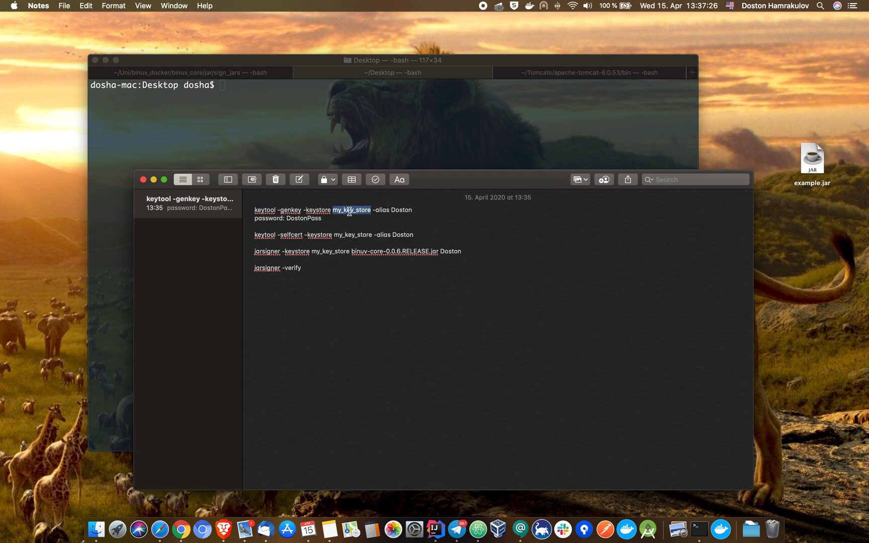
double_click(401, 209)
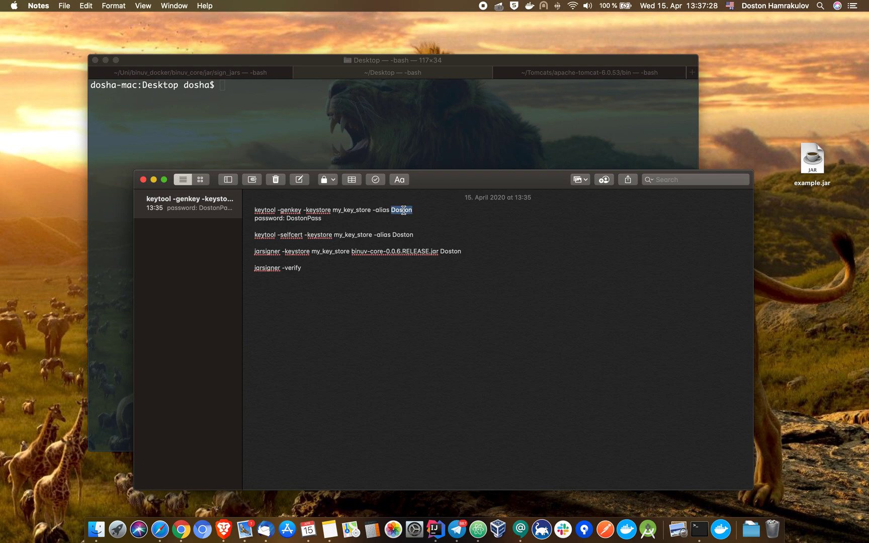
click(412, 211)
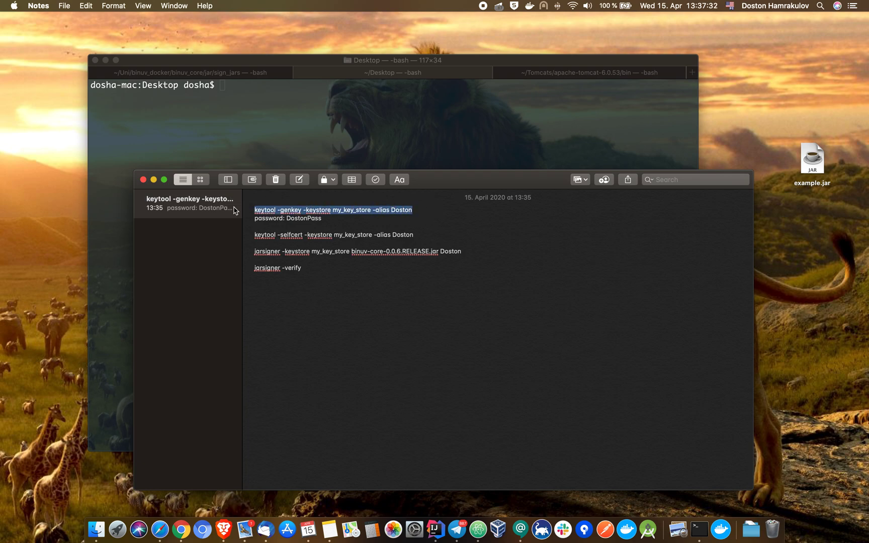
click(318, 99)
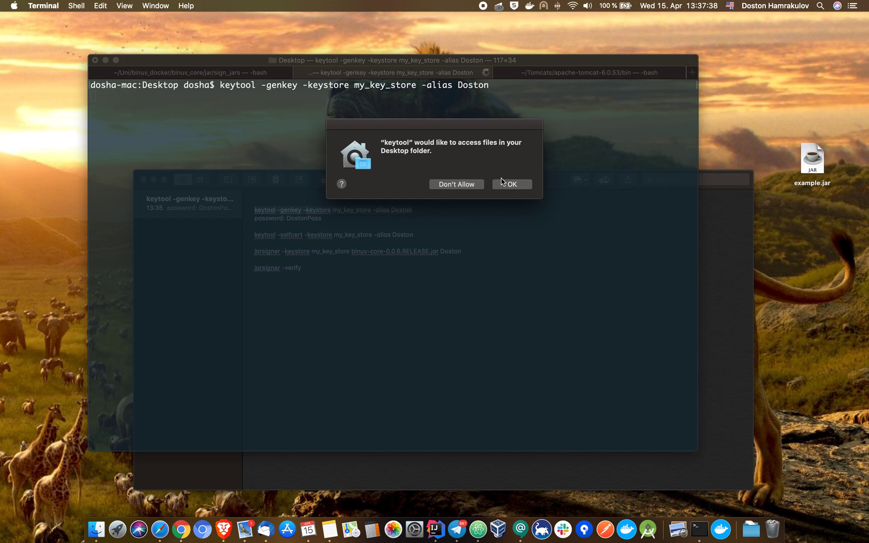
- Allow keytool Desktop access and supply the keystore password from the note
click(510, 183)
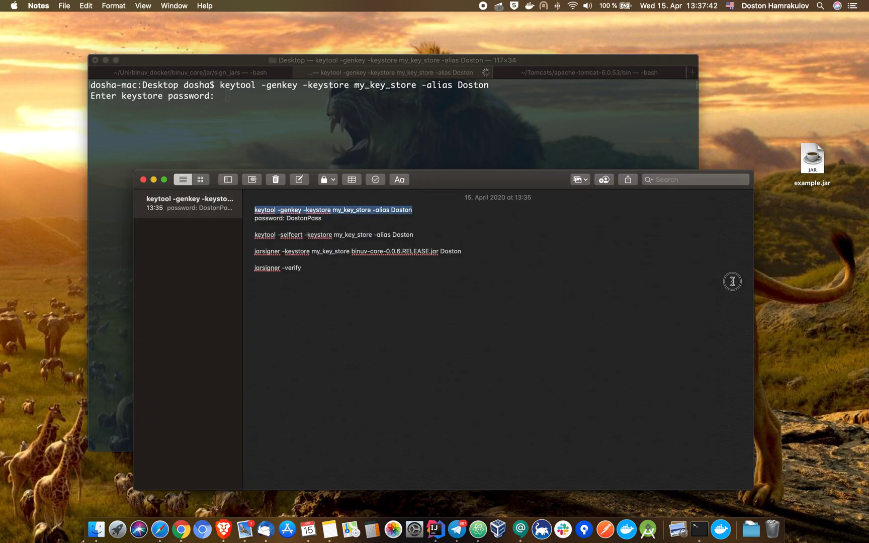
double_click(304, 218)
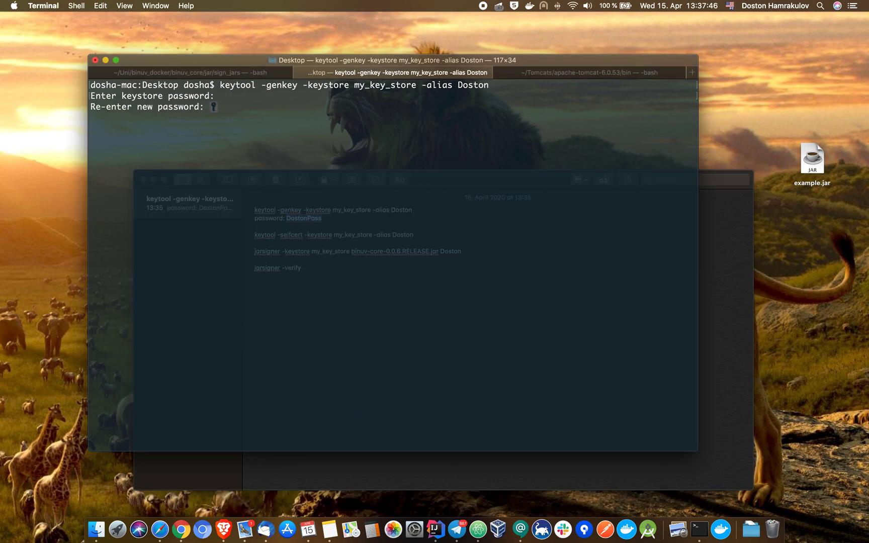
key(Return)
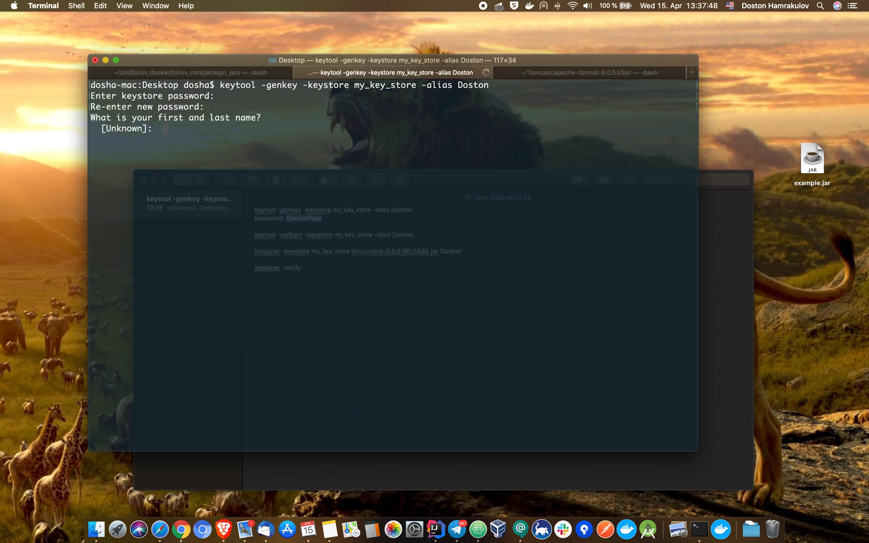
- Answer the certificate prompts with unit development, Berlin, country DE, and confirm with yes
text(Doston)
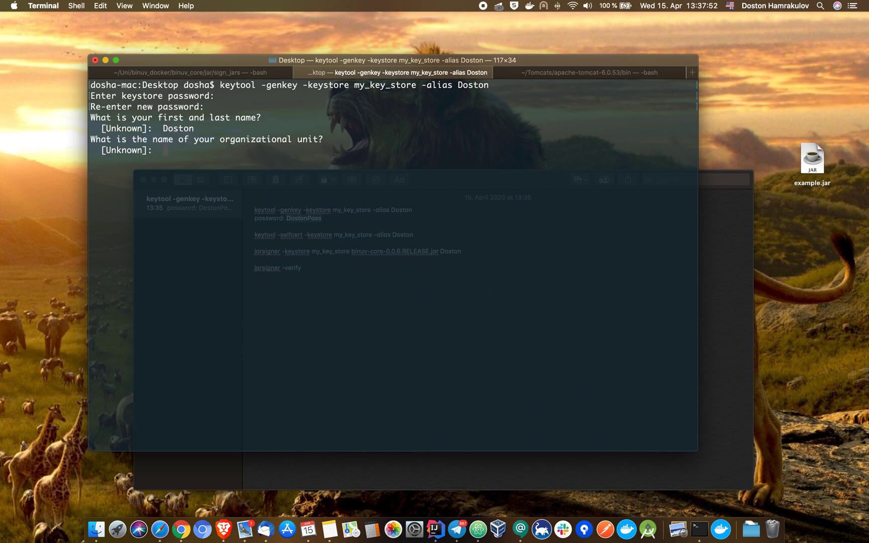
text(d)
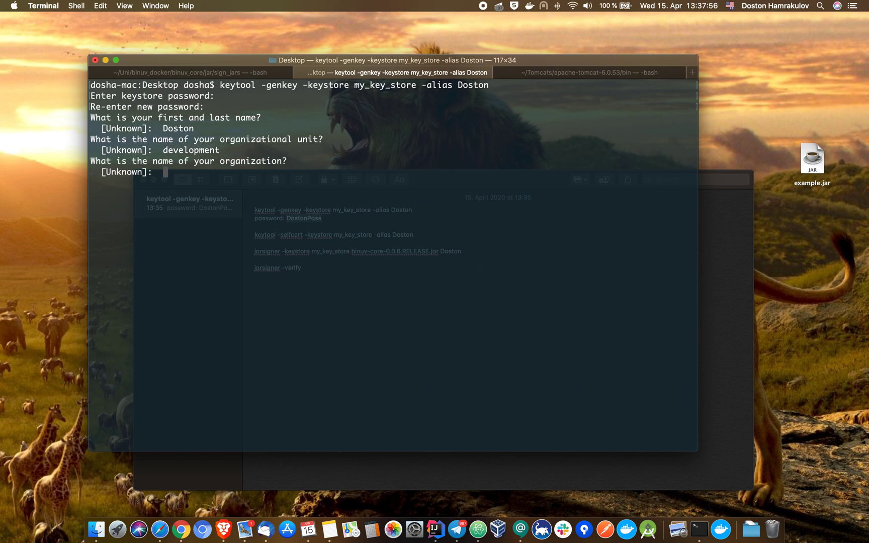
text(idoston)
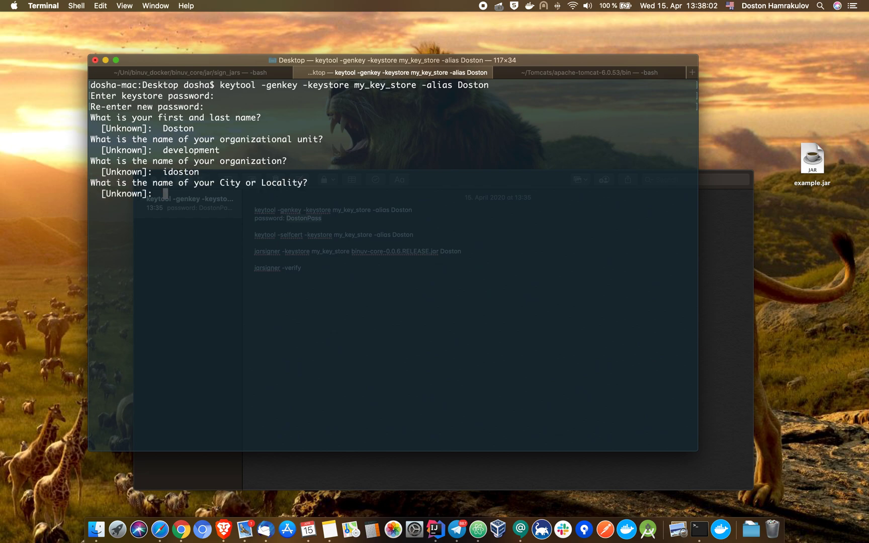
text(Berlin)
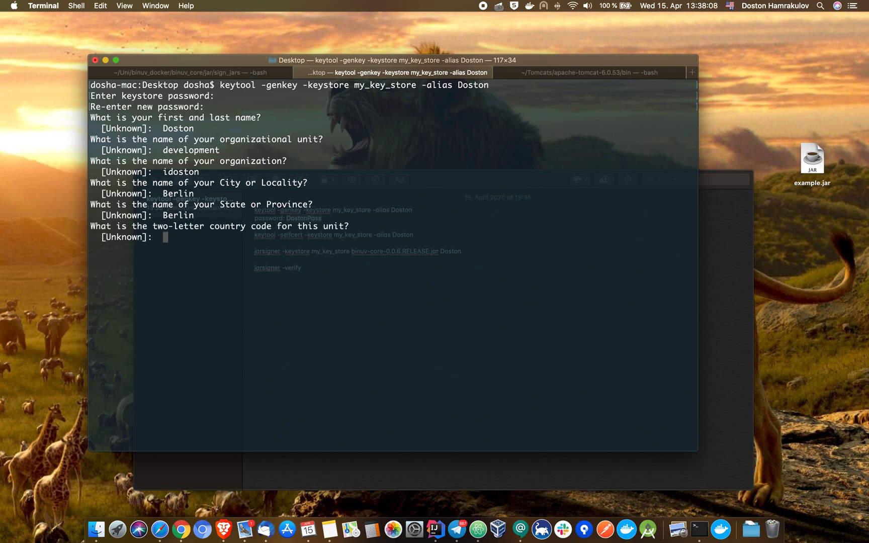
text(DE)
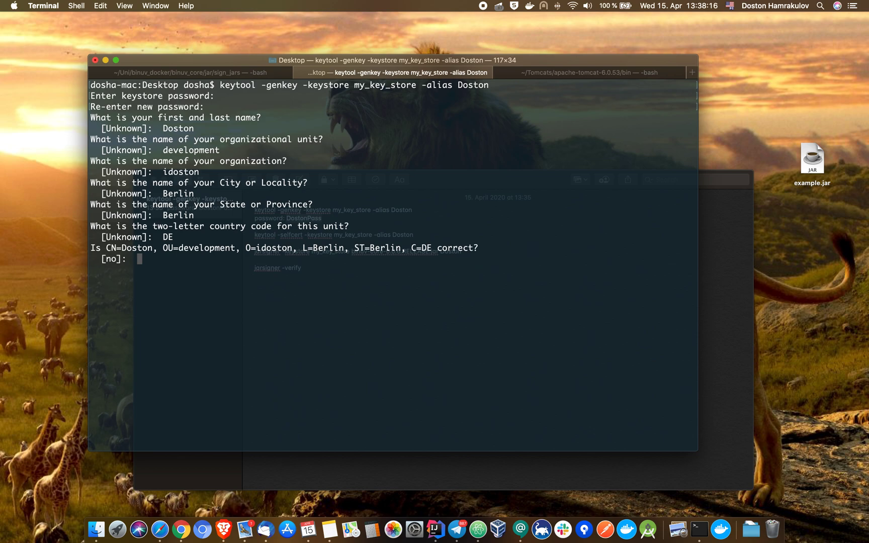
text(yes)
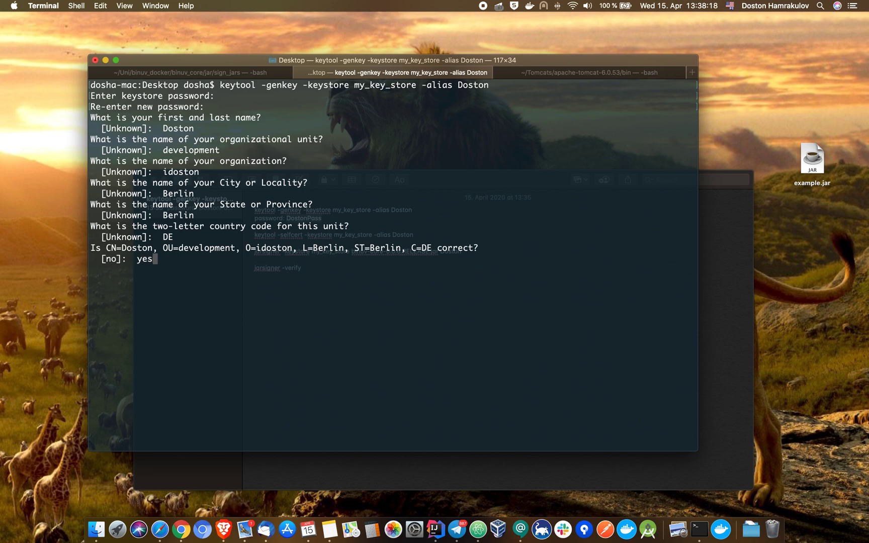
key(Return)
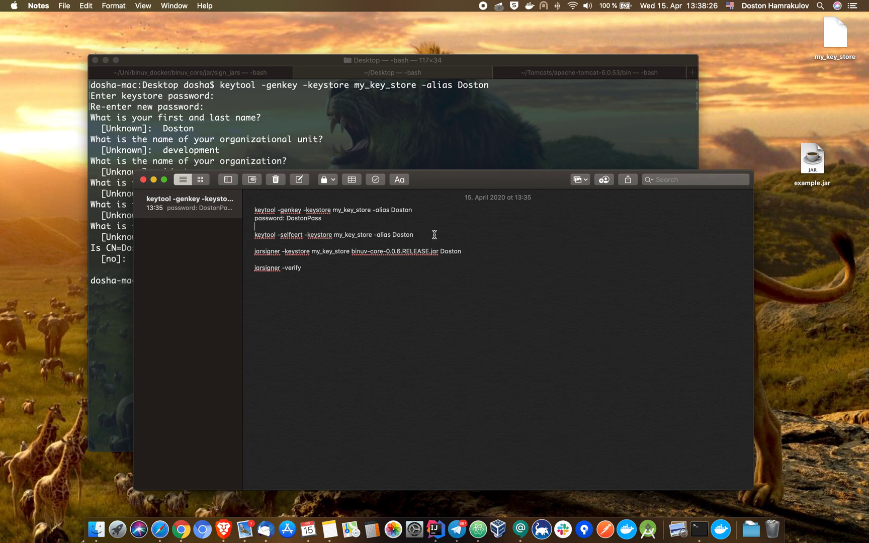
- Run keytool -selfcert -keystore my_key_store -alias Doston in Terminal
triple_click(333, 234)
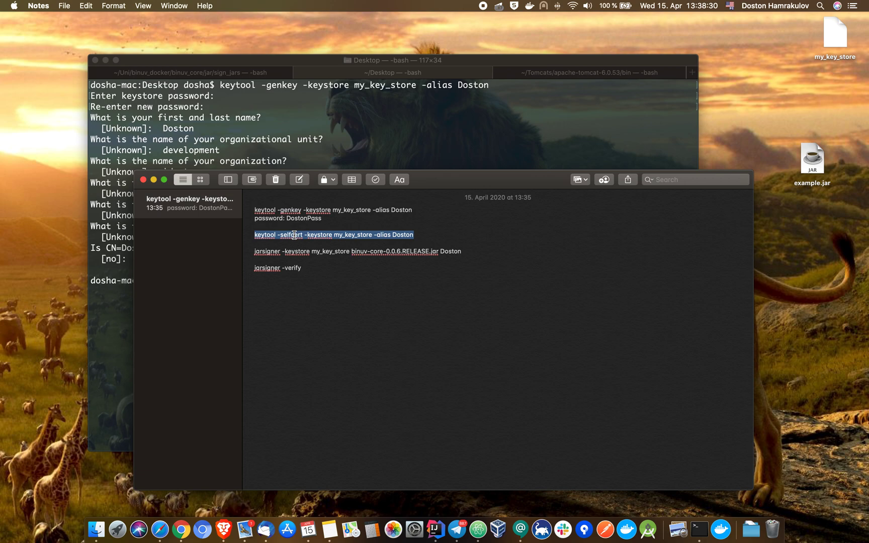
click(323, 234)
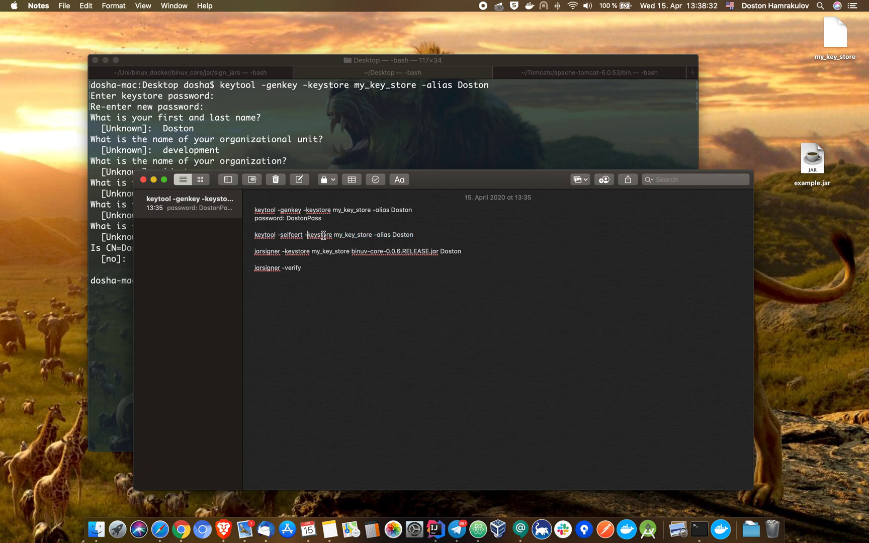
double_click(351, 209)
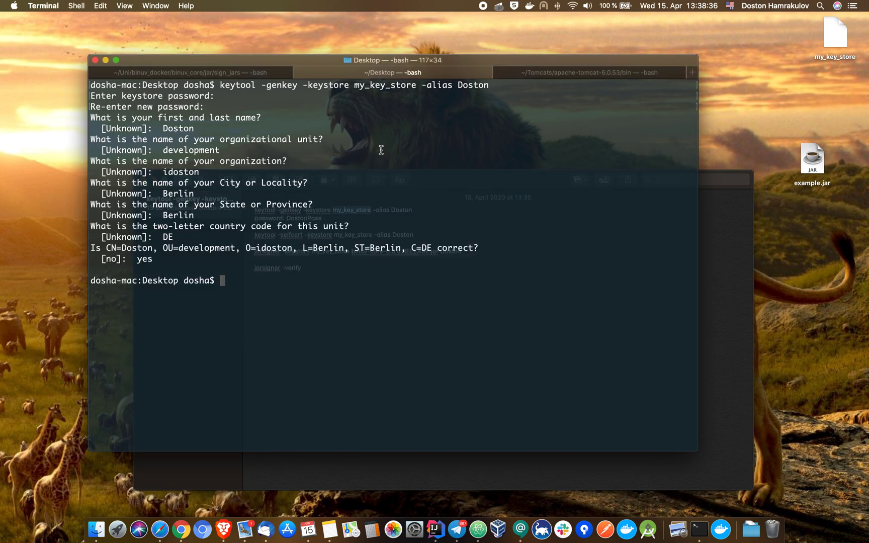
text(keytool -selfcert -keystore my_key_store -alias Doston)
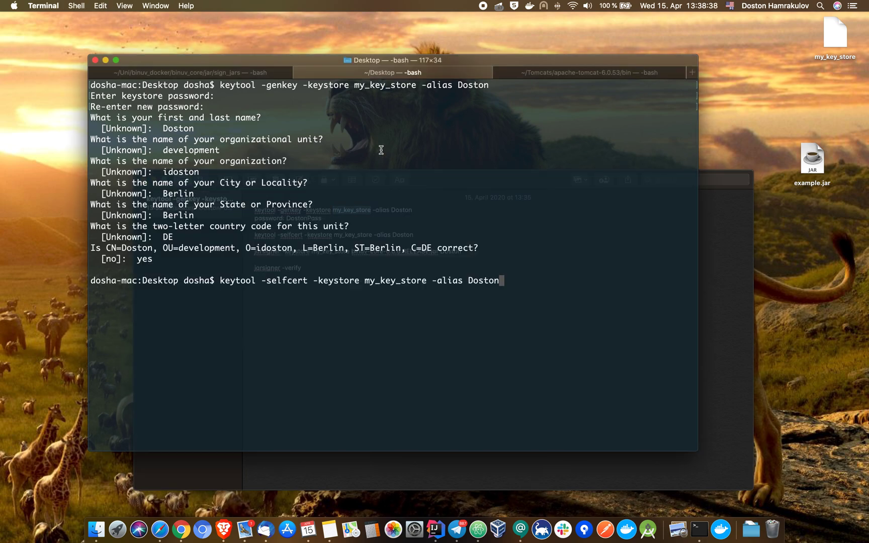
mouse_move(394, 247)
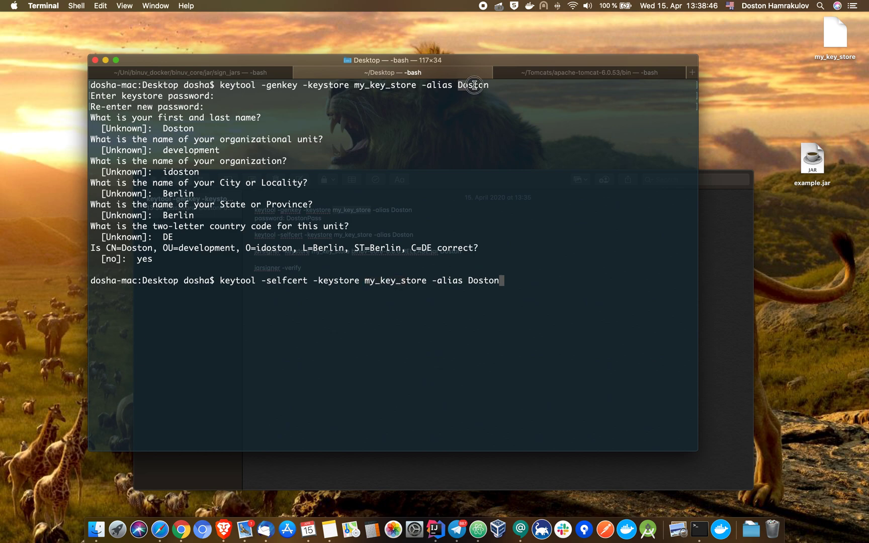
mouse_move(508, 280)
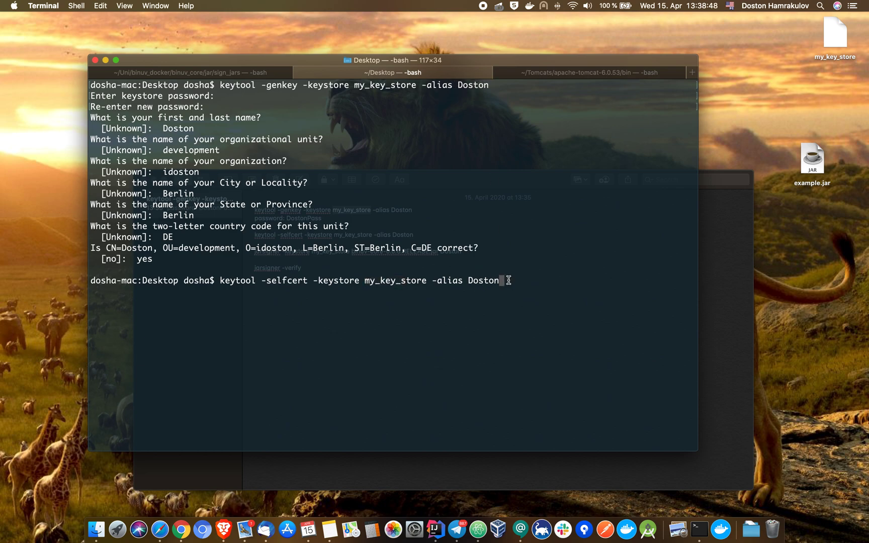
key(Return)
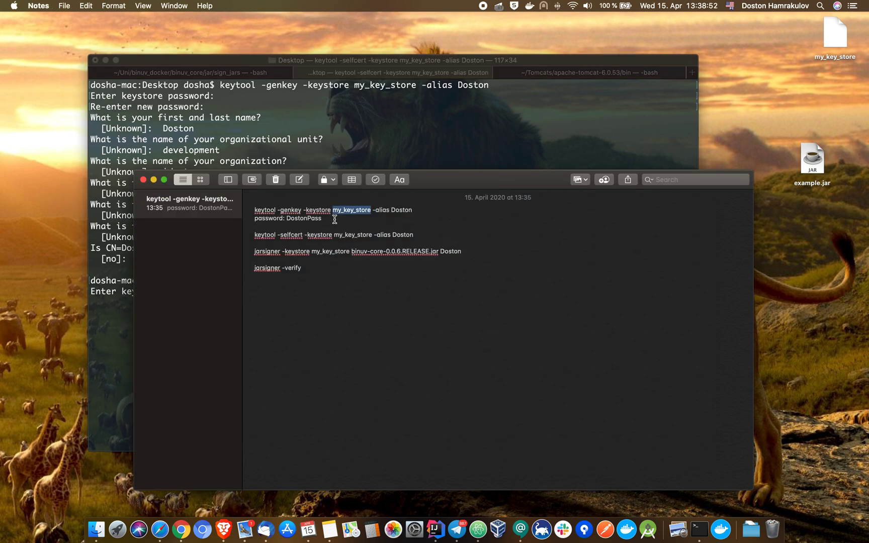
- Look up the keystore password in Notes and return to Terminal to enter it
click(360, 115)
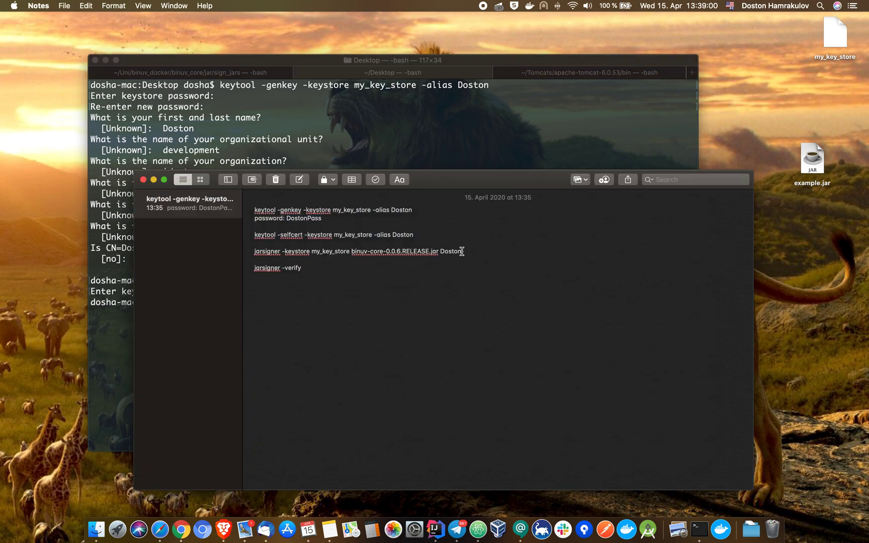
click(253, 251)
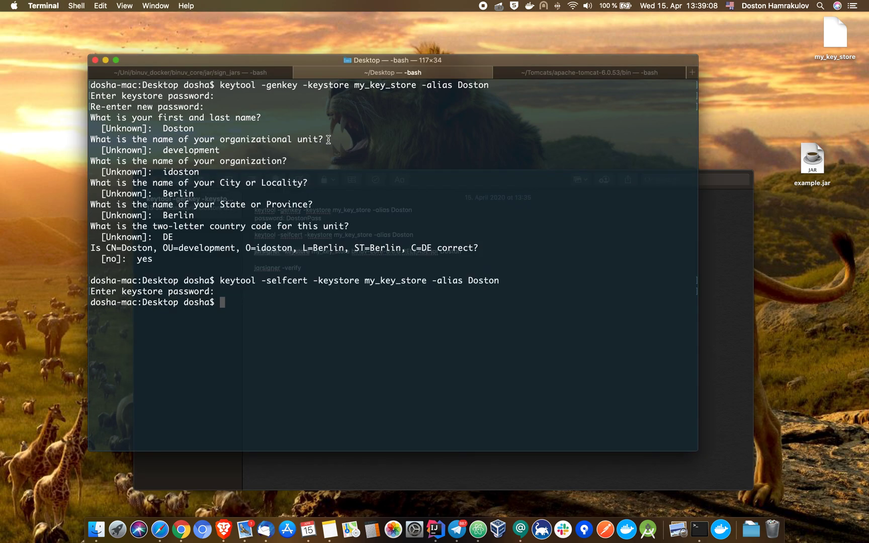
- Run jarsigner -keystore my_key_store example.jar Doston
text(jarsigner -keystore)
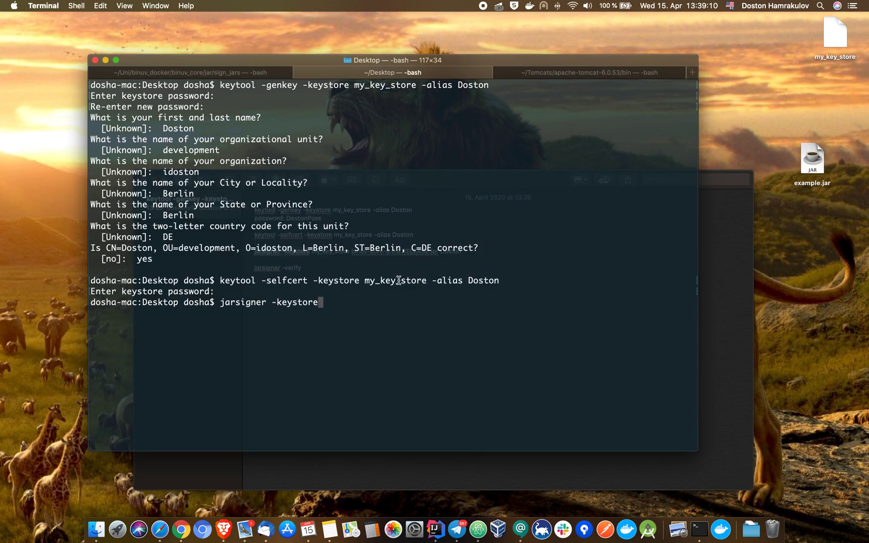
mouse_move(368, 301)
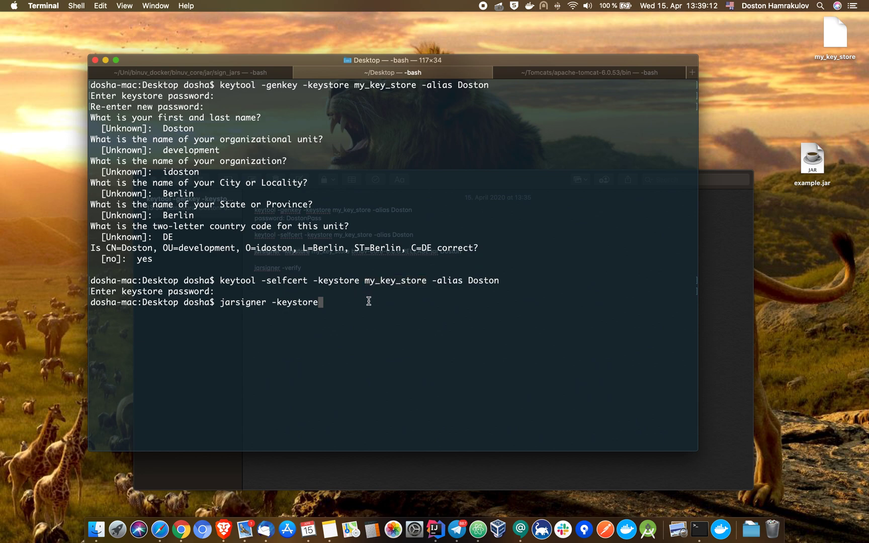
text(my_key_store)
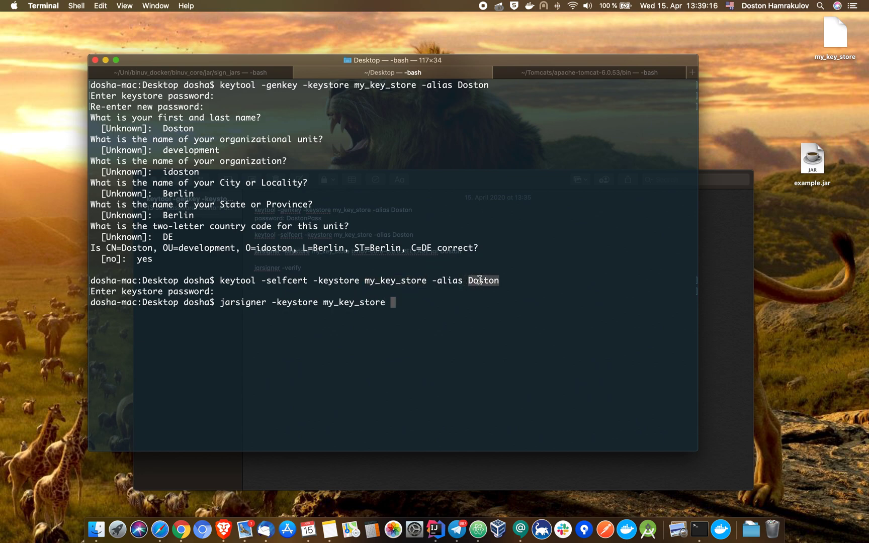
mouse_move(729, 239)
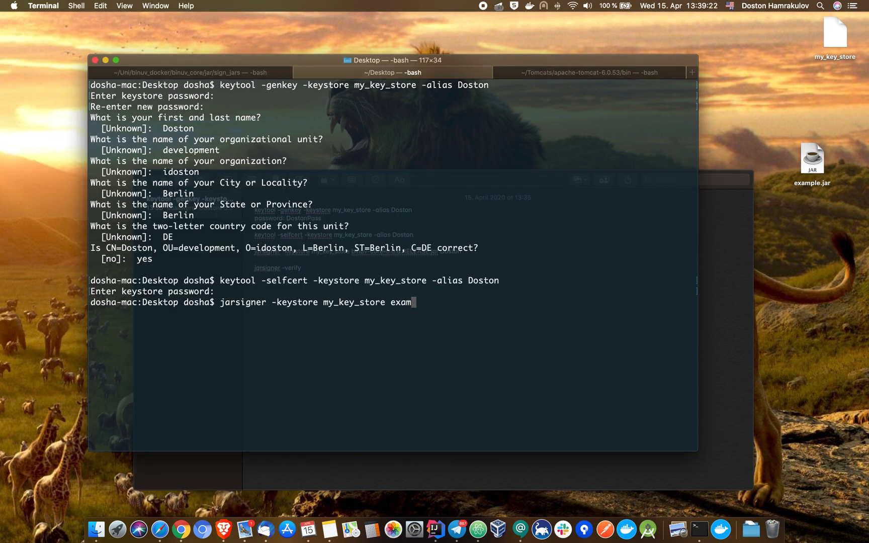
text(ple.jar)
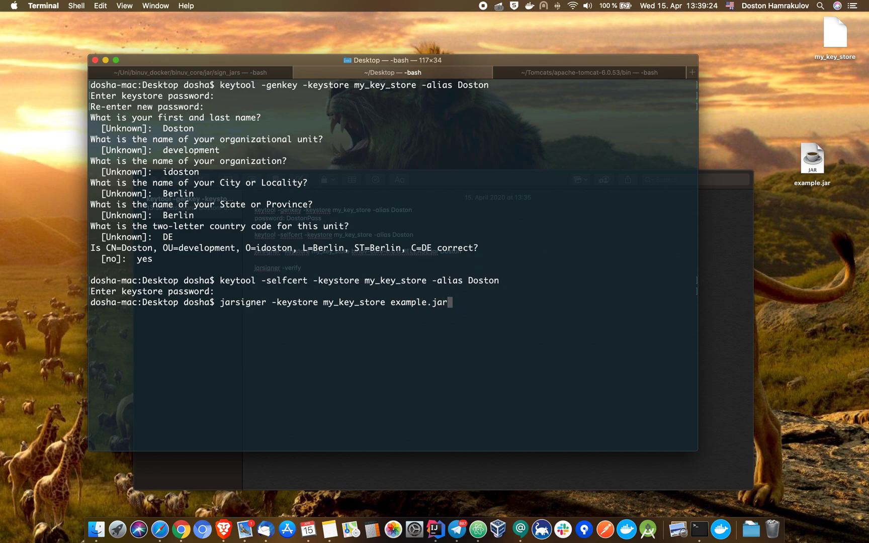
text(Doston)
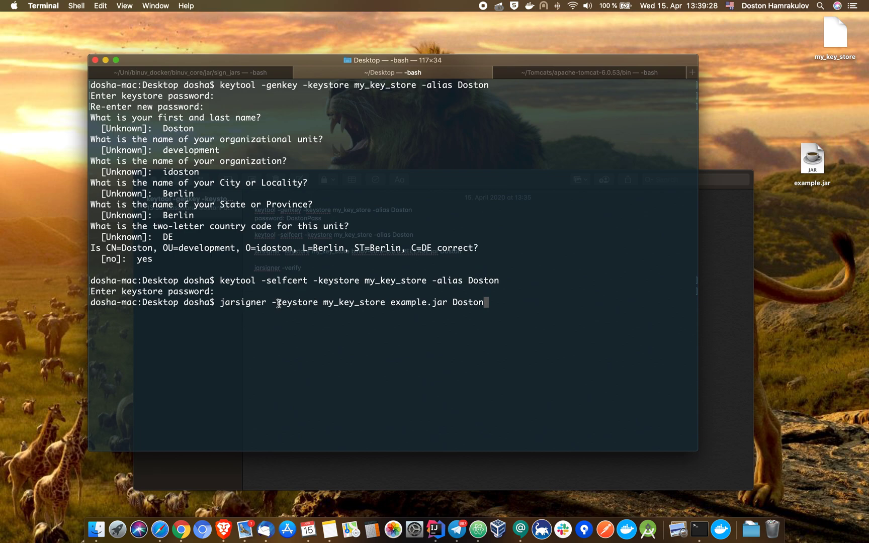
mouse_move(424, 302)
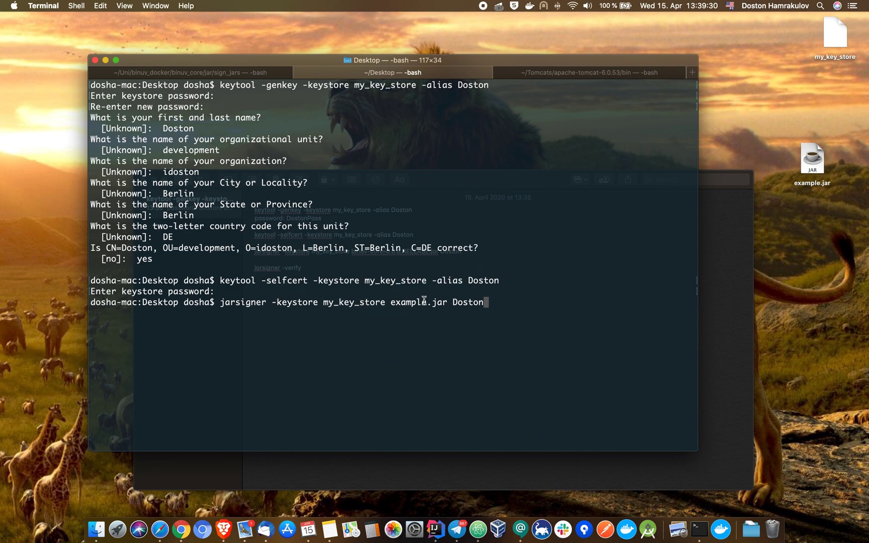
mouse_move(470, 254)
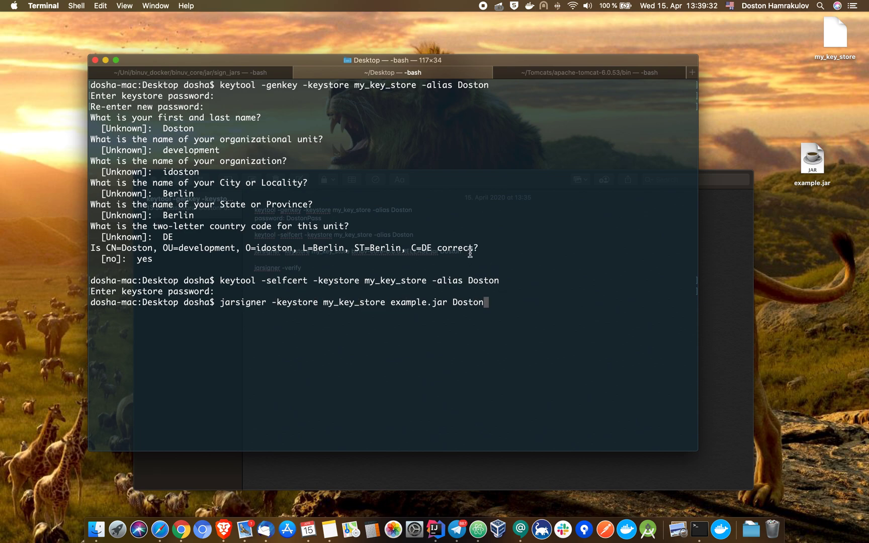
mouse_move(491, 296)
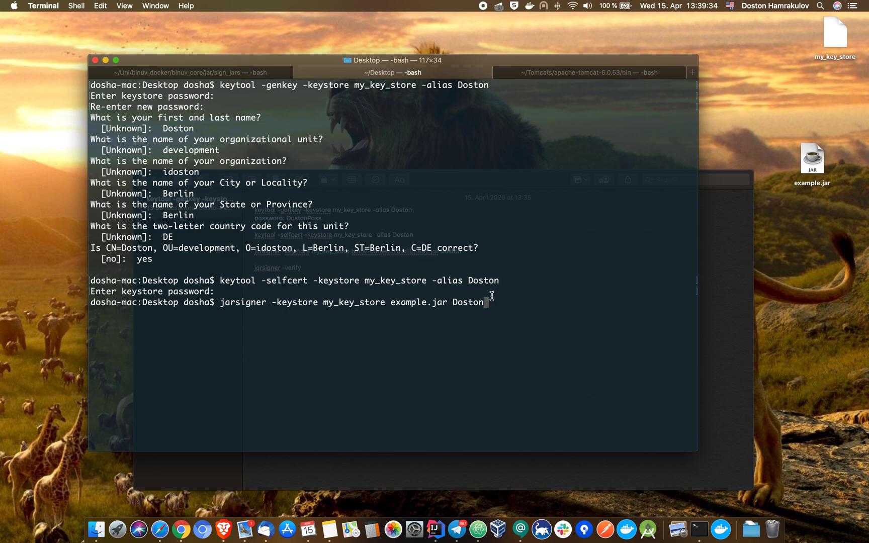
key(Return)
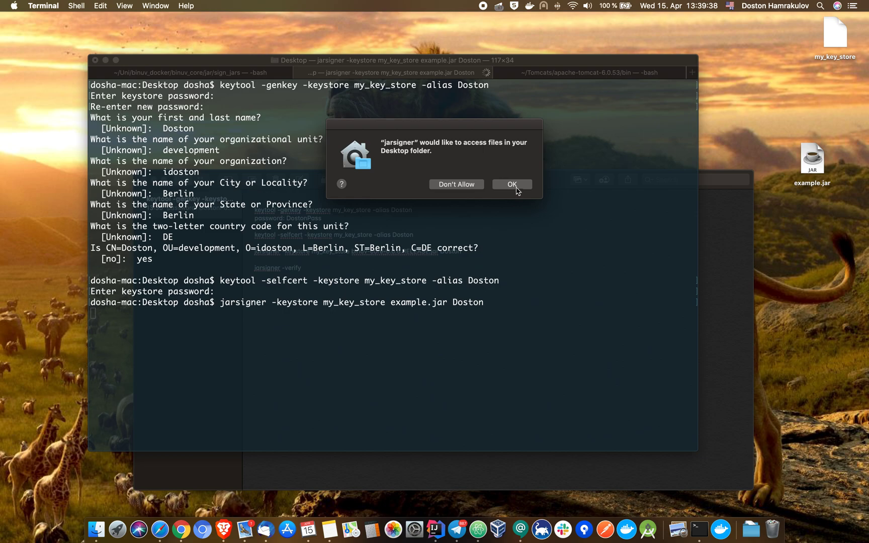
- Allow jarsigner Desktop access and submit the keystore passphrase so example.jar is signed
click(510, 184)
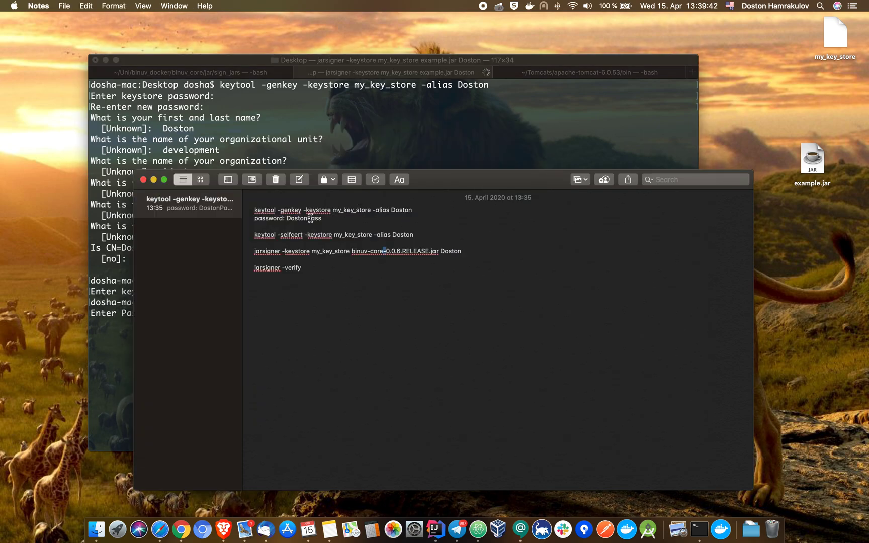
click(389, 110)
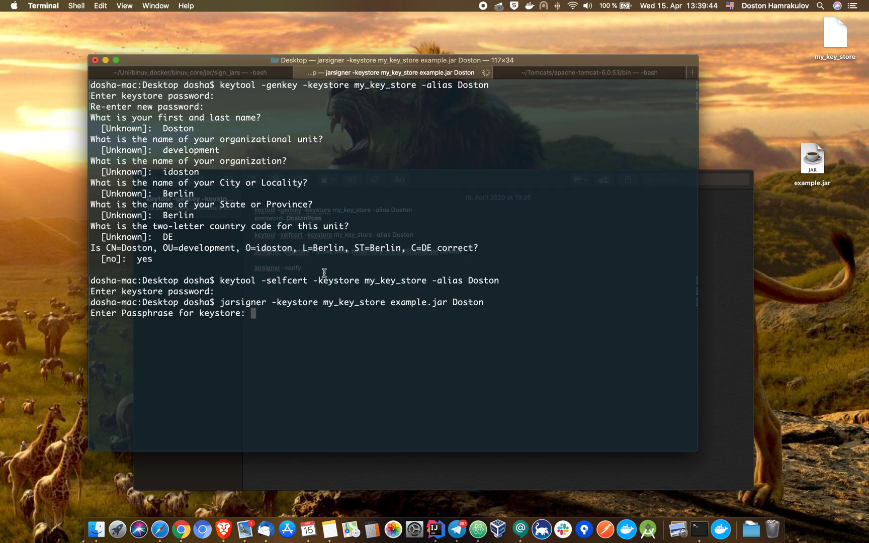
mouse_move(319, 315)
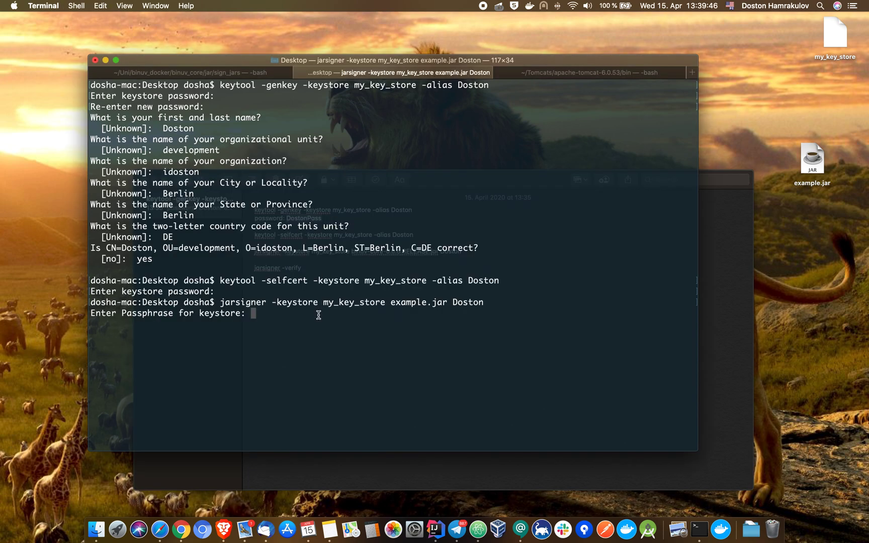
key(Return)
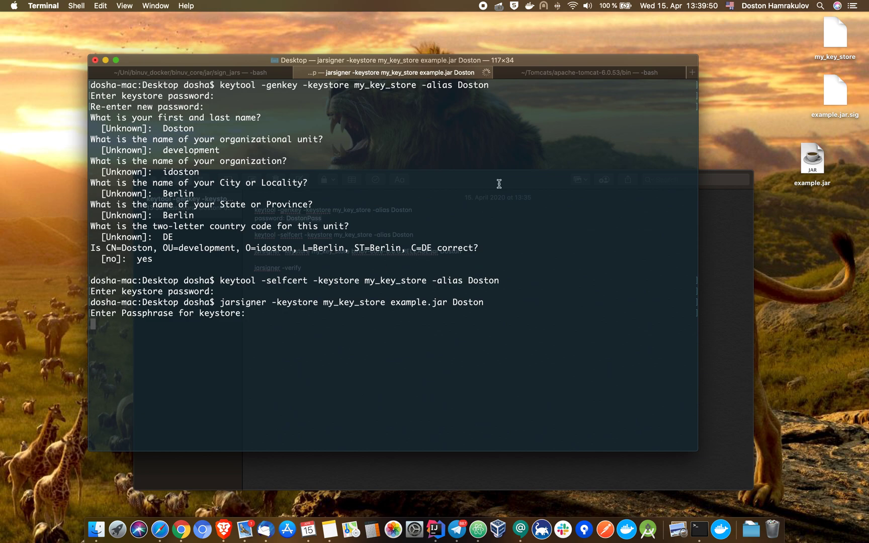
mouse_move(830, 117)
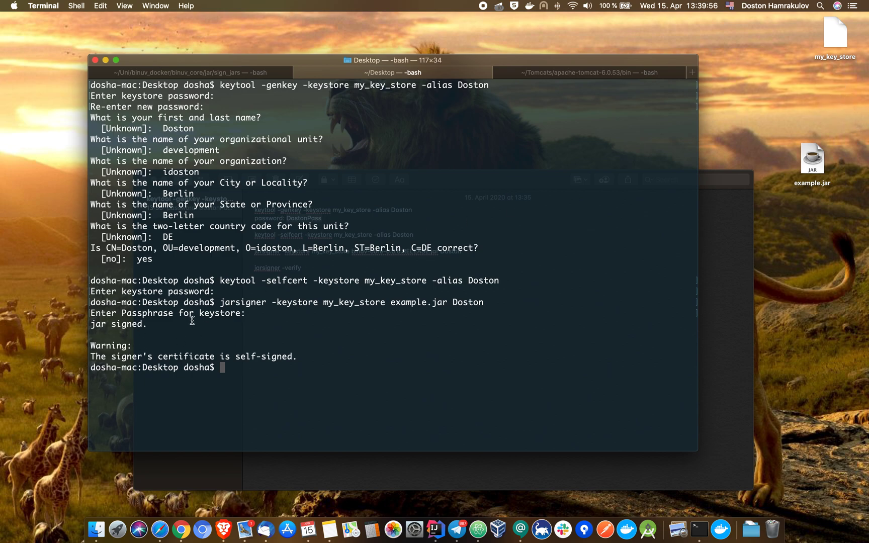
mouse_move(243, 367)
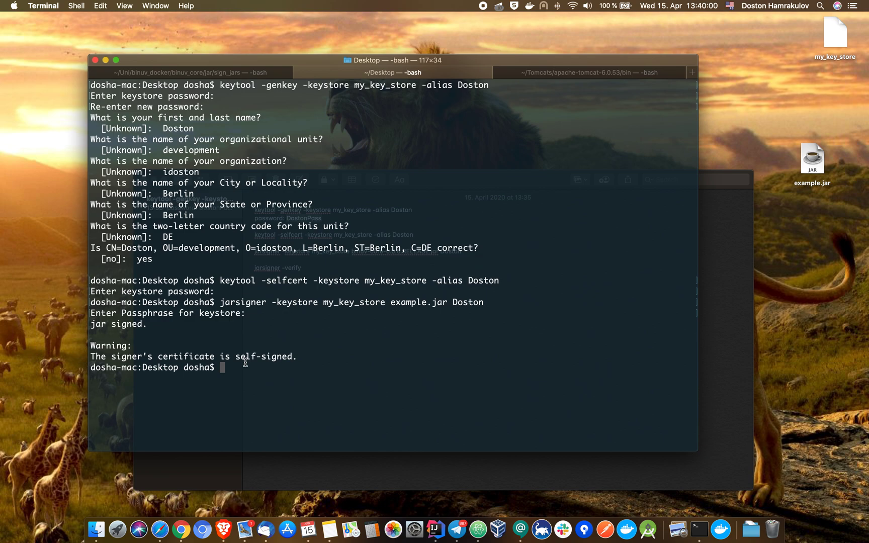
text(jar -verify example.jar)
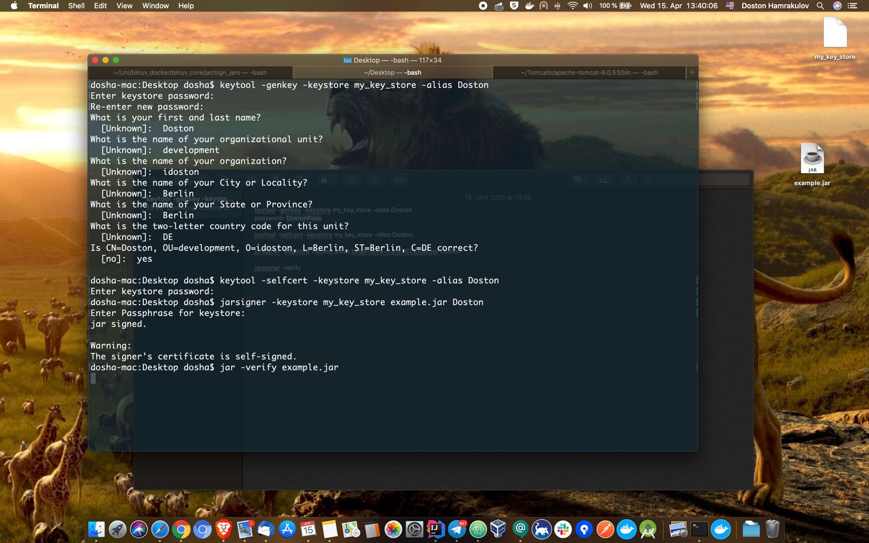
key(Return)
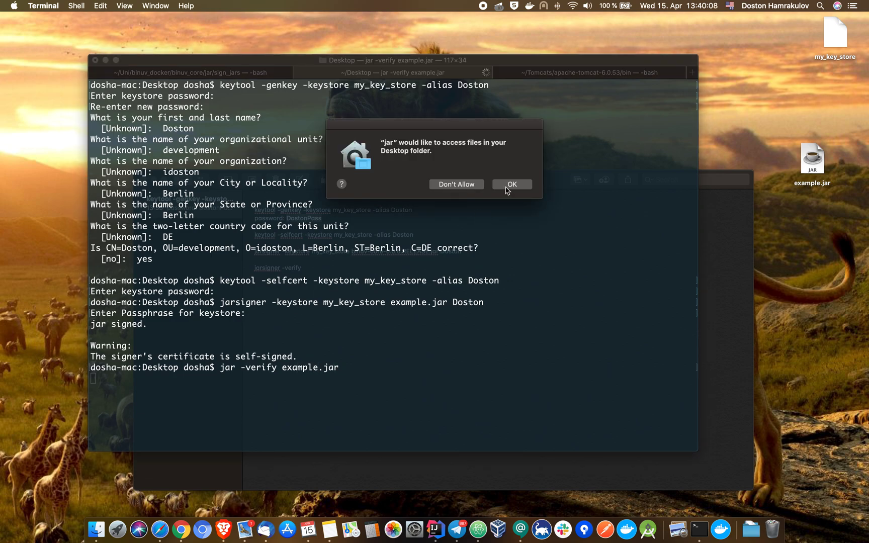
click(510, 184)
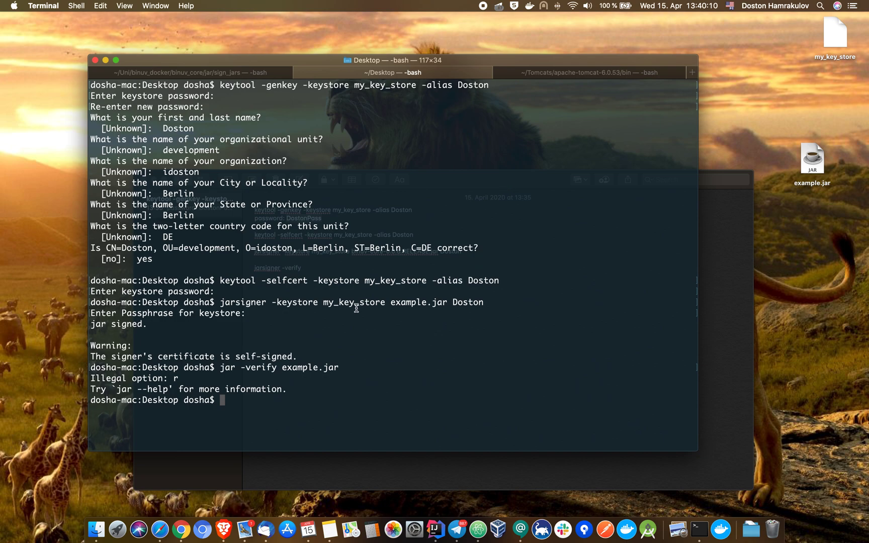
text(jar -verify example.jar)
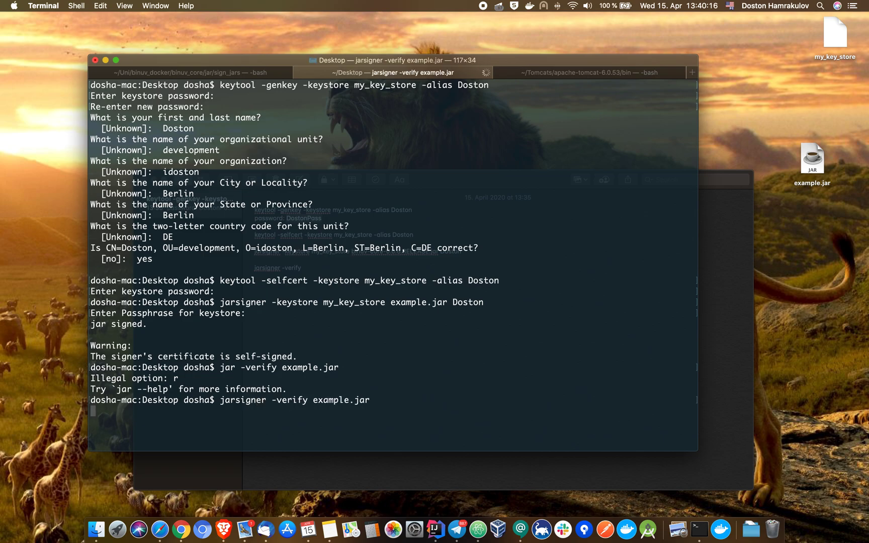
key(Return)
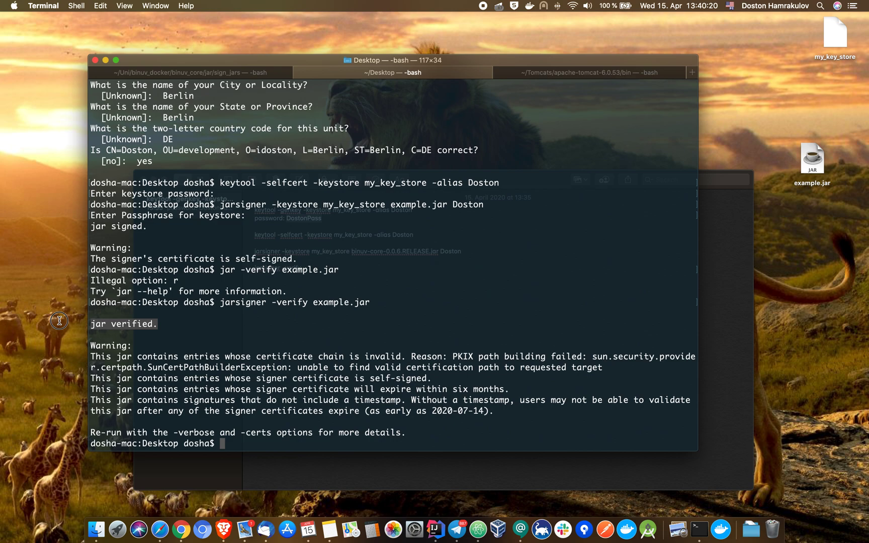
mouse_move(270, 428)
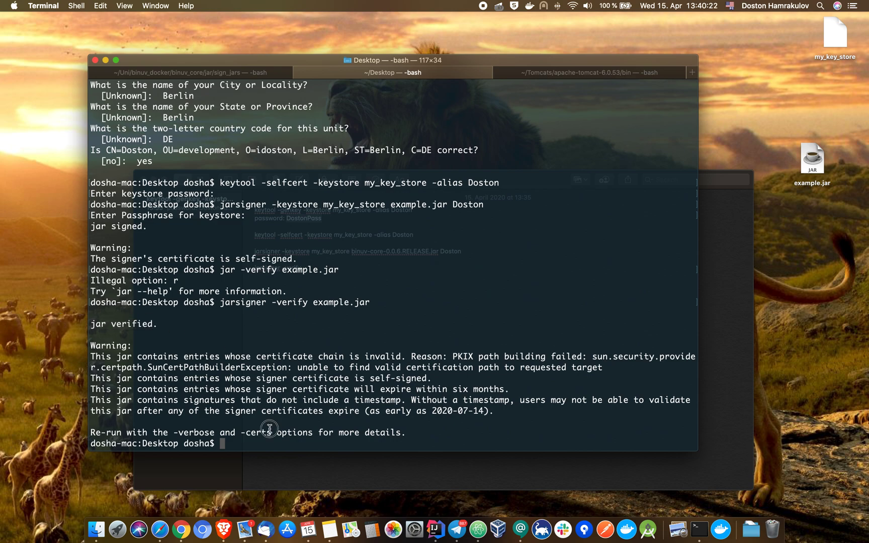
mouse_move(227, 443)
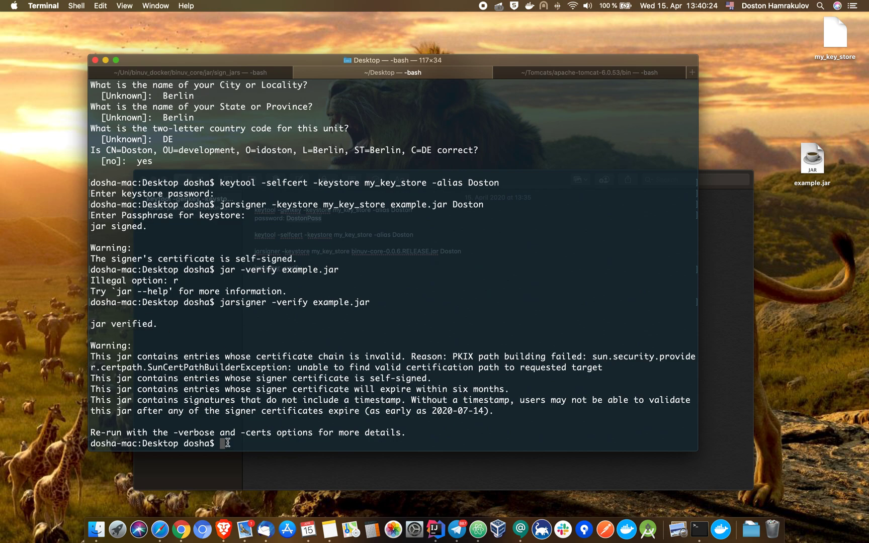
mouse_move(200, 354)
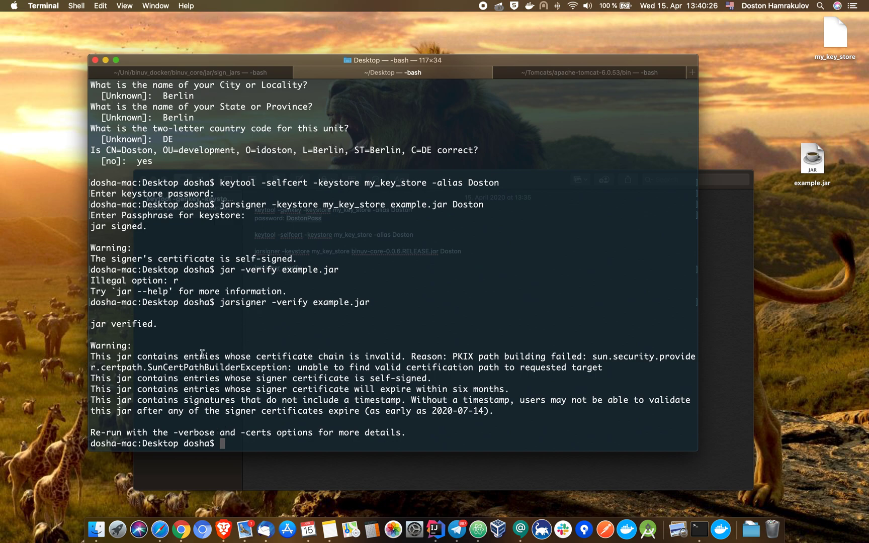
mouse_move(728, 225)
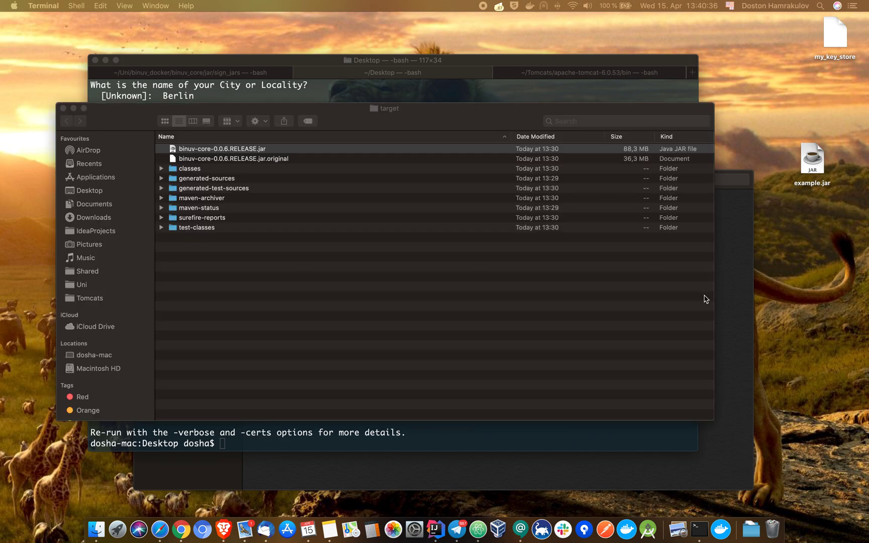
- Copy binuv-core-0.0.6.RELEASE.jar from target to the Desktop and rename it another.jar
click(221, 149)
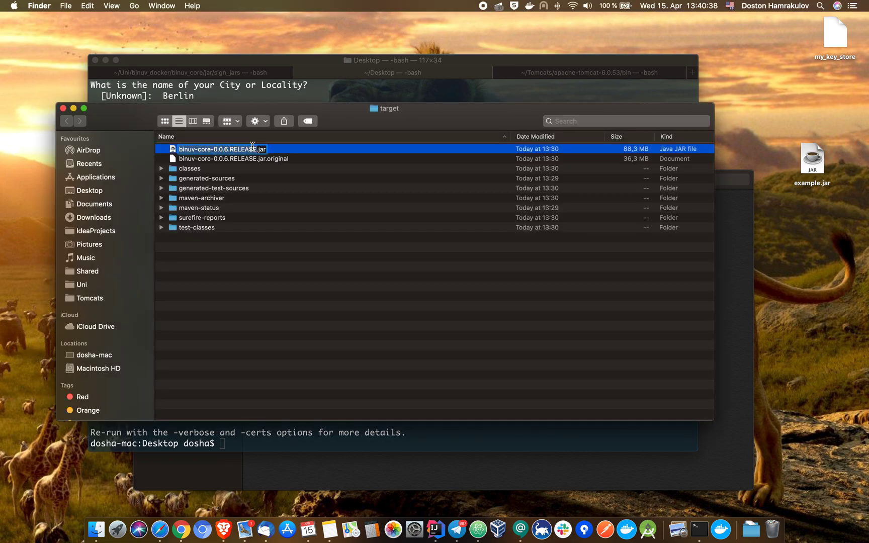
mouse_move(102, 208)
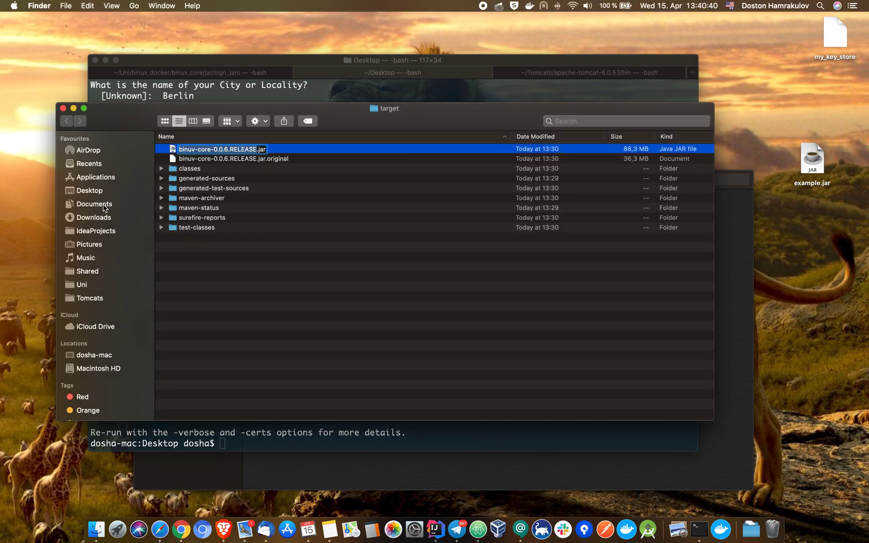
click(88, 191)
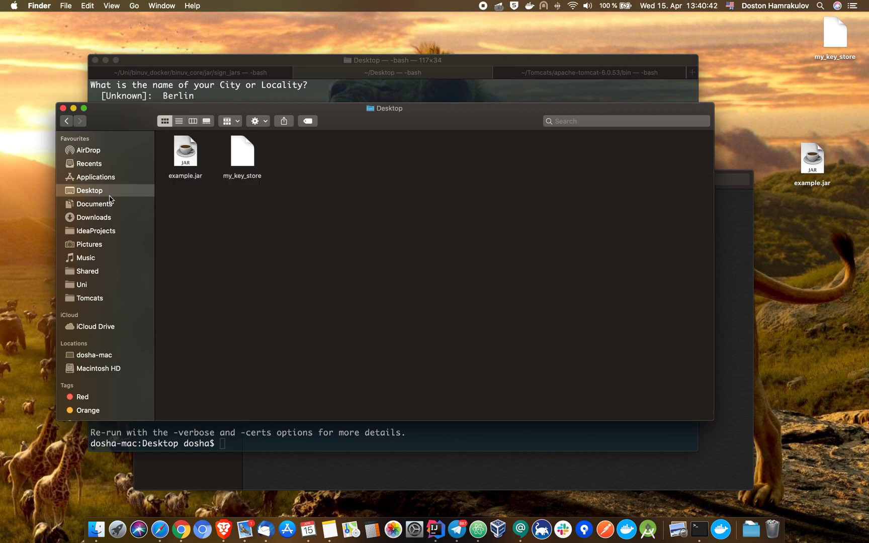
mouse_move(363, 213)
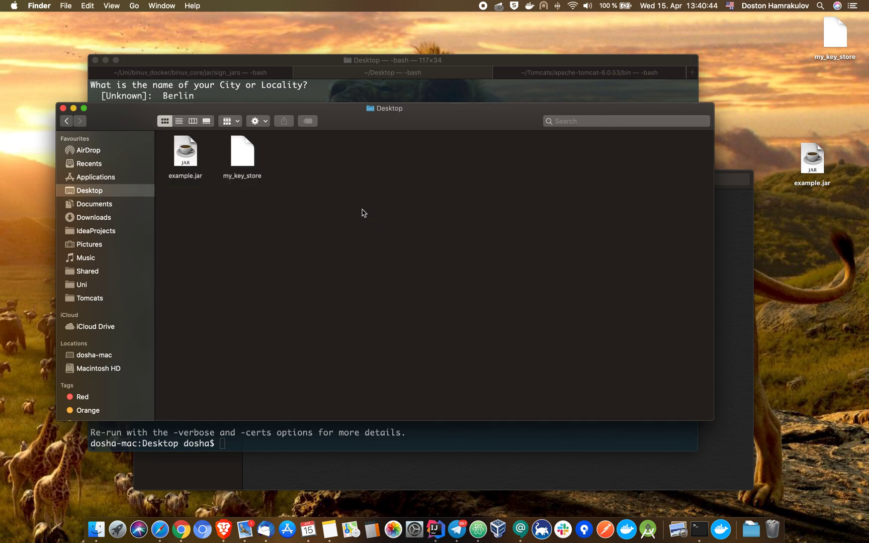
mouse_move(124, 256)
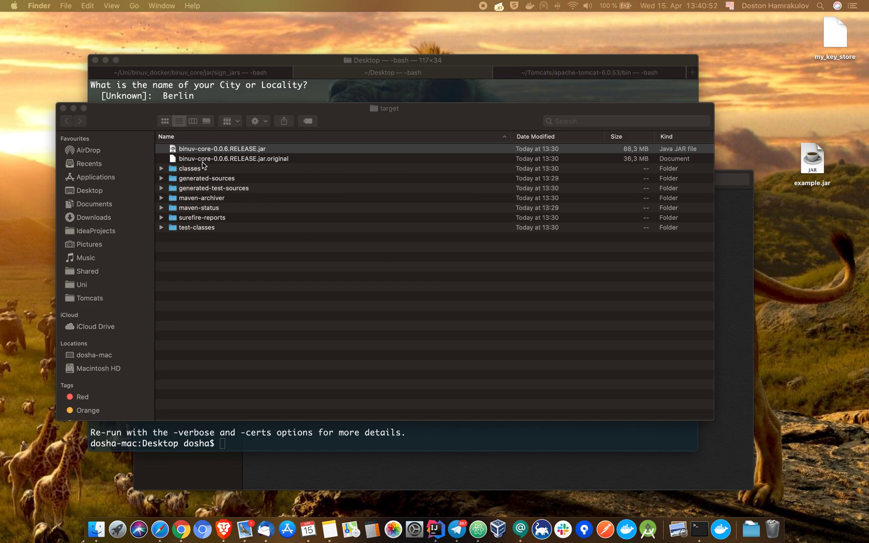
right_click(221, 149)
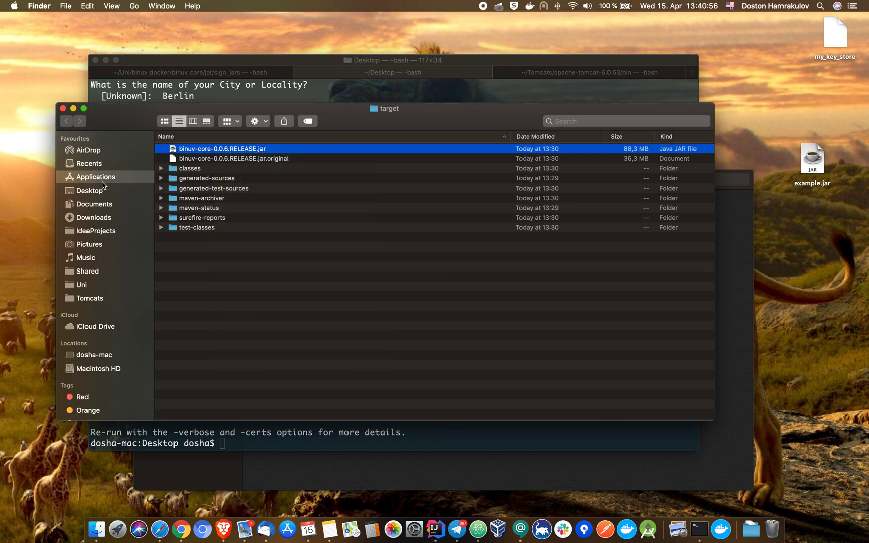
click(89, 191)
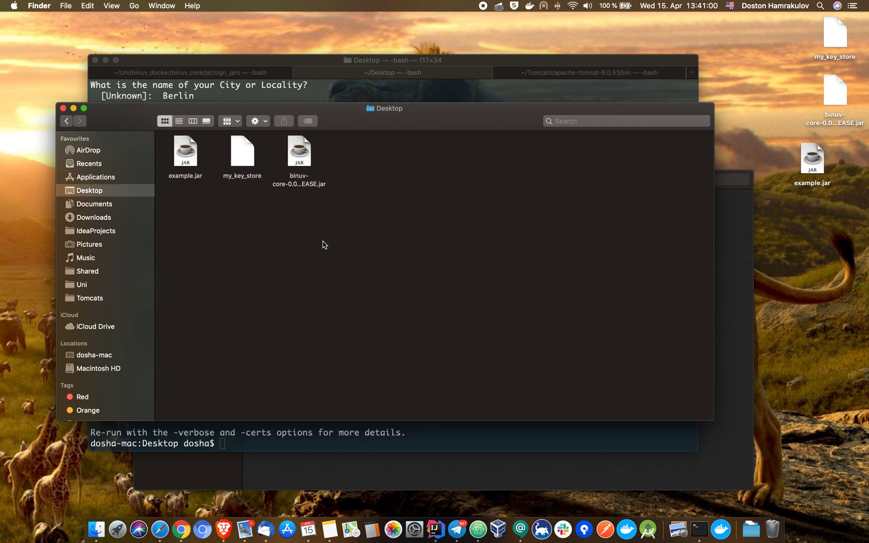
click(299, 151)
text(another)
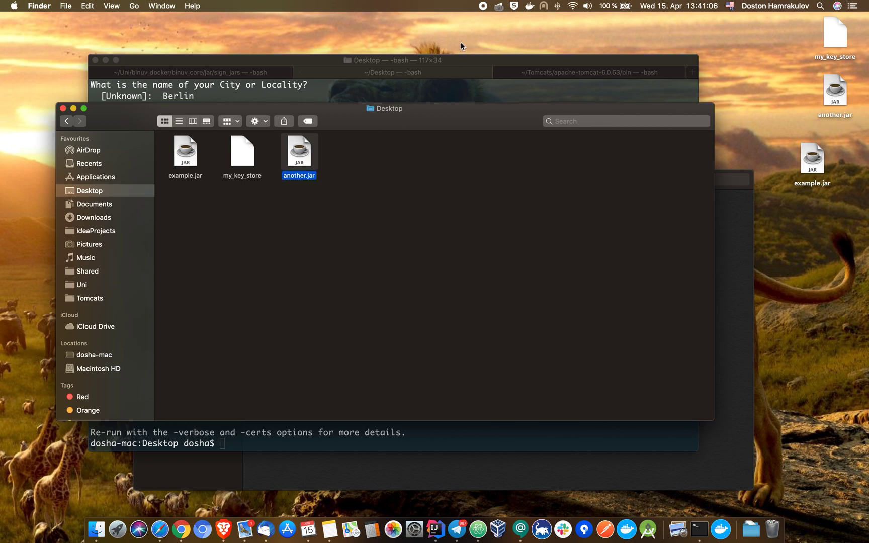
- Run jarsigner -verify another.jar, which reports the jar is unsigned
click(392, 73)
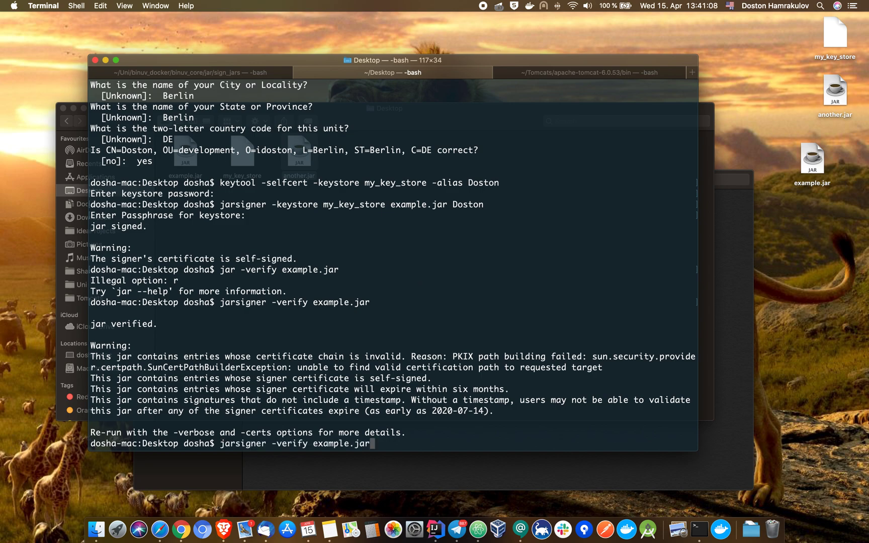
key(backspace)
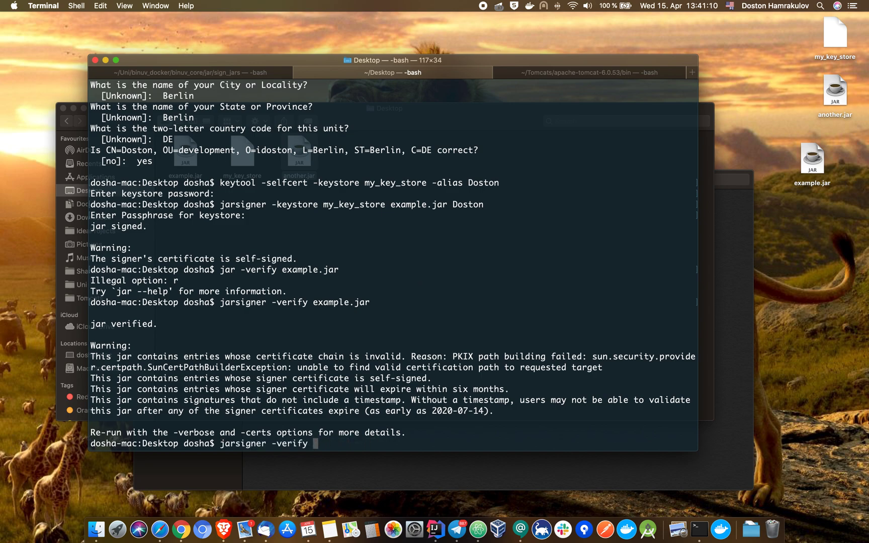
text(another.jar)
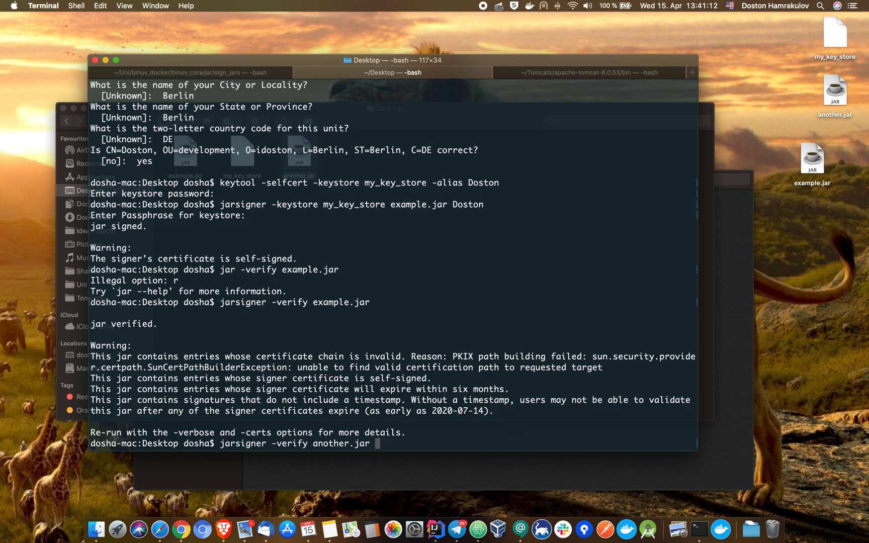
key(Return)
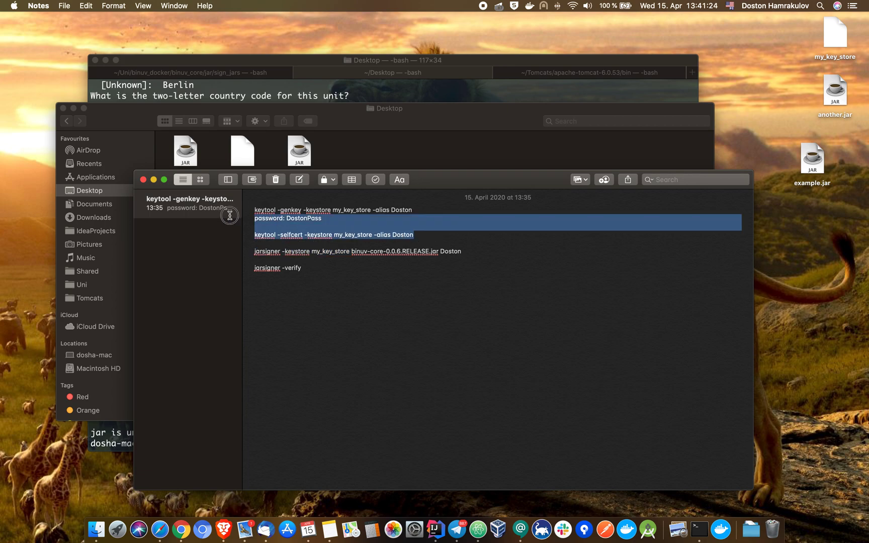
- Copy 'jarsigner -keystore my_key_store' from Notes back into Terminal
click(318, 252)
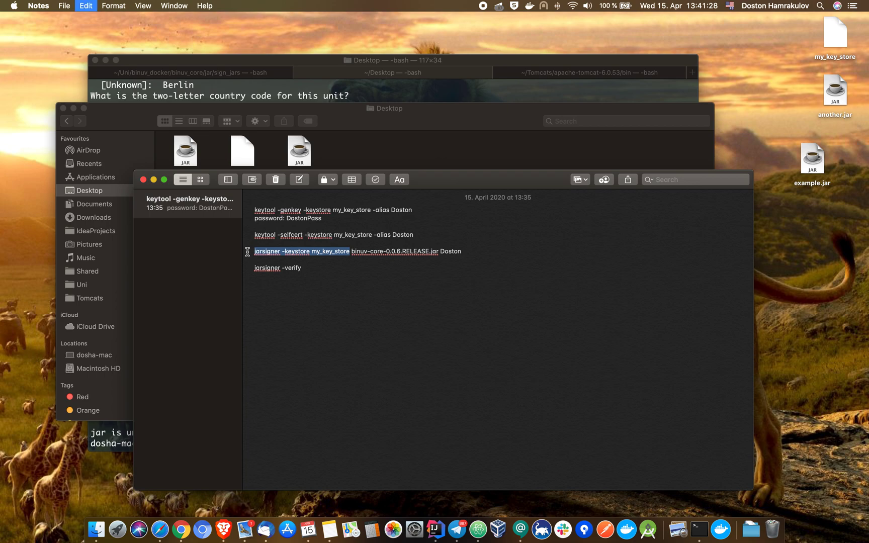
click(388, 72)
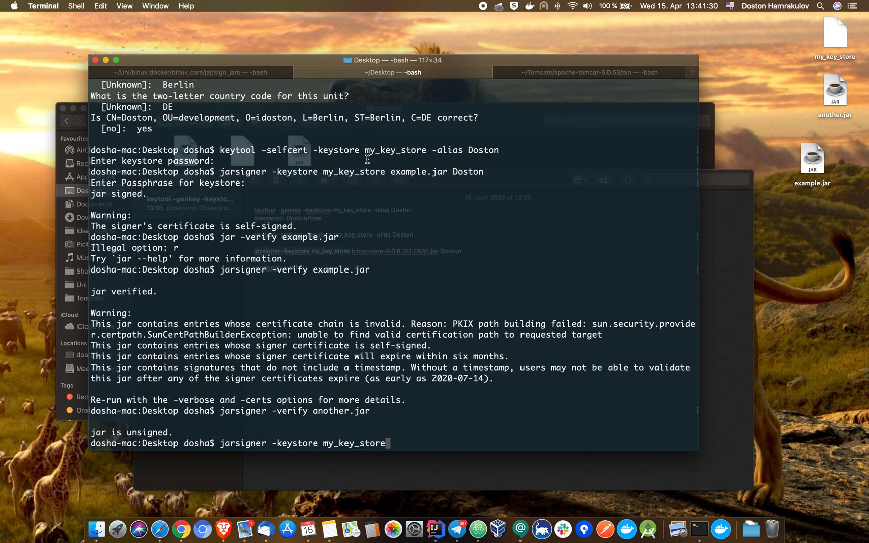
- Run jarsigner -keystore my_key_store another.jar Doston with the passphrase, then enter the verify command
key(Return)
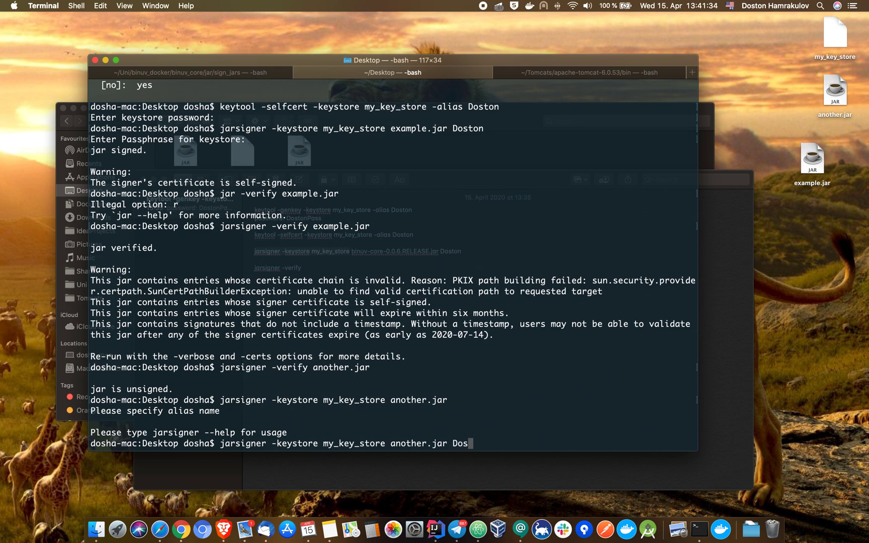
text(ton)
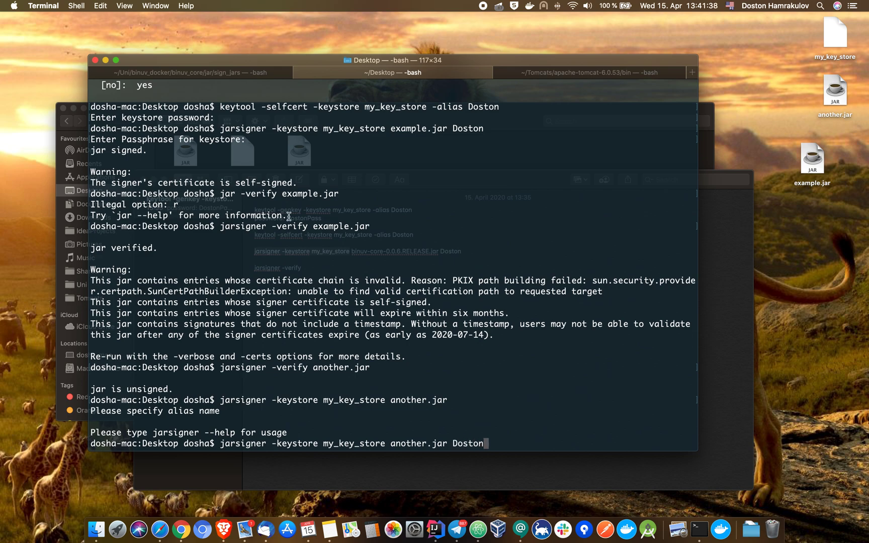
mouse_move(335, 379)
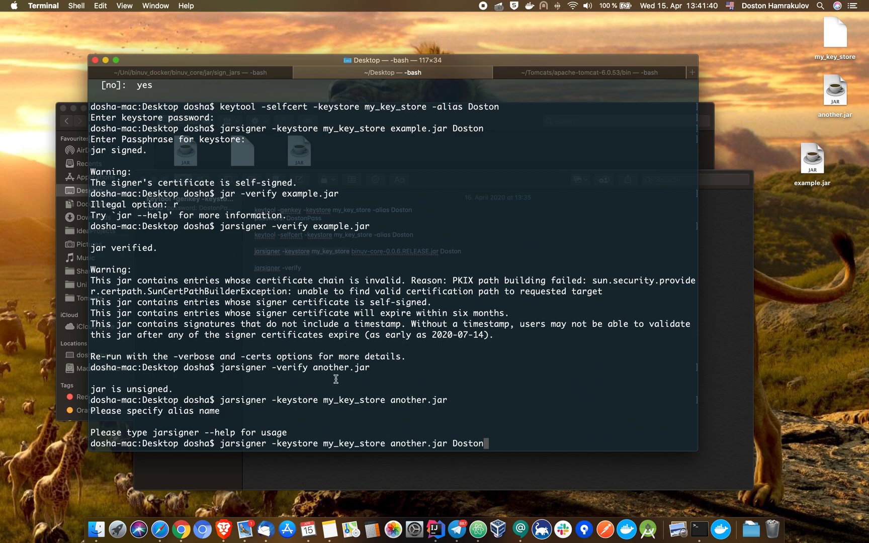
key(Return)
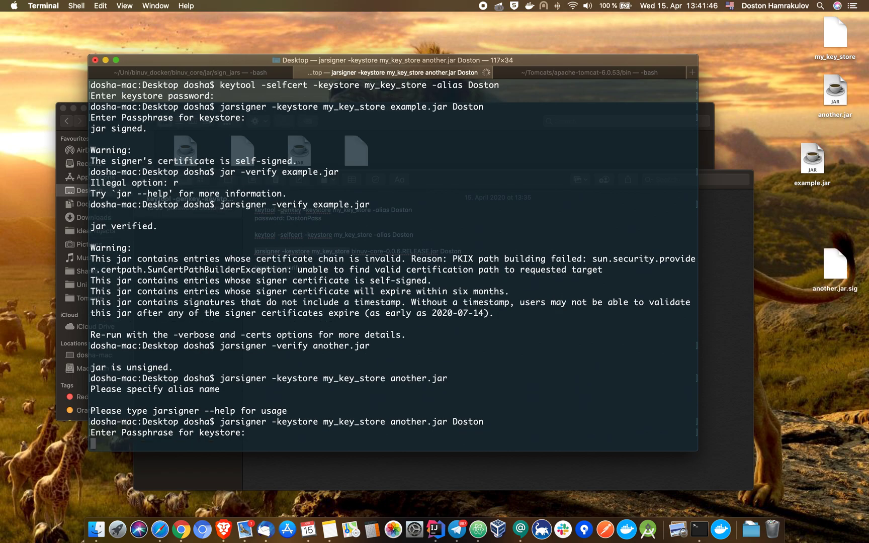
mouse_move(834, 266)
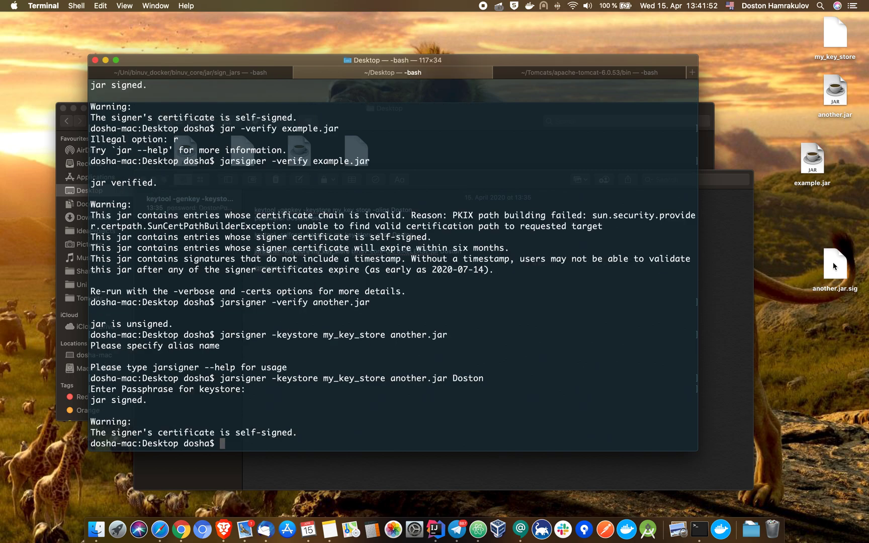
mouse_move(336, 415)
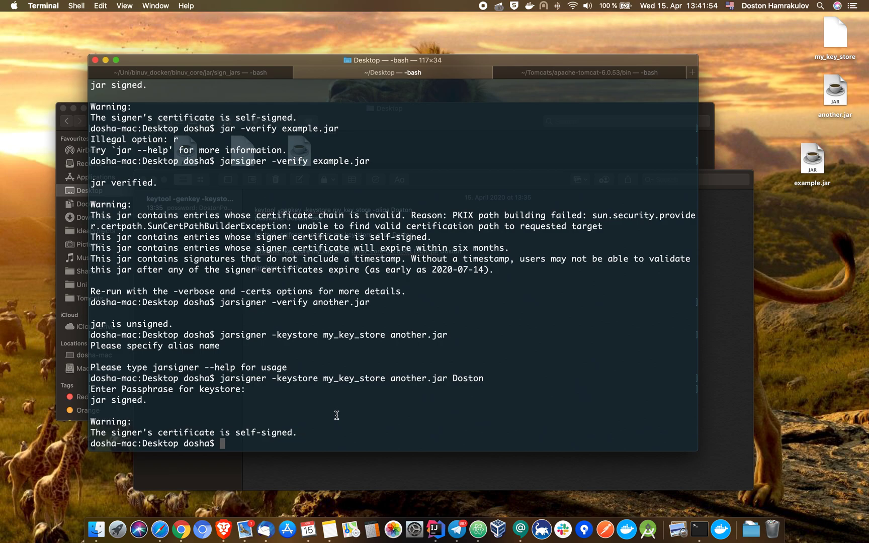
text(jarsigner -verify another.jar)
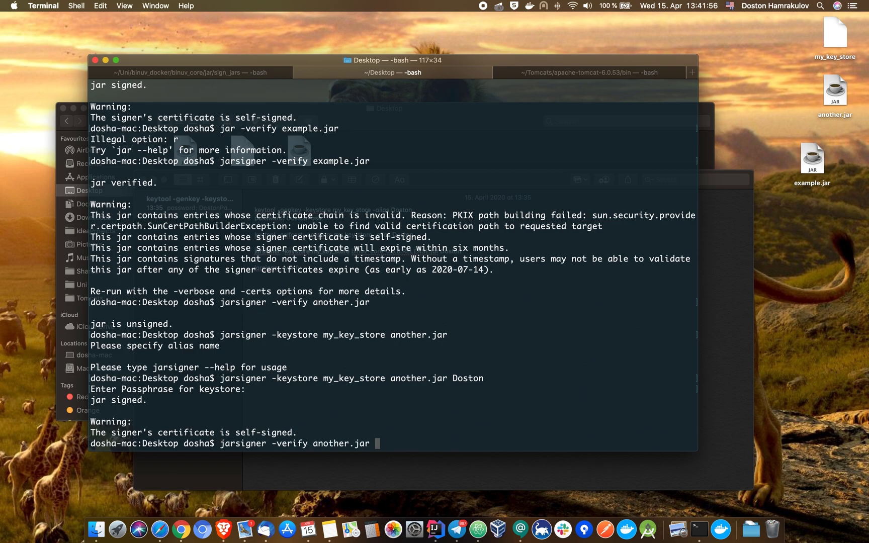
- Run jarsigner -verify another.jar, which prints "jar verified"
key(Return)
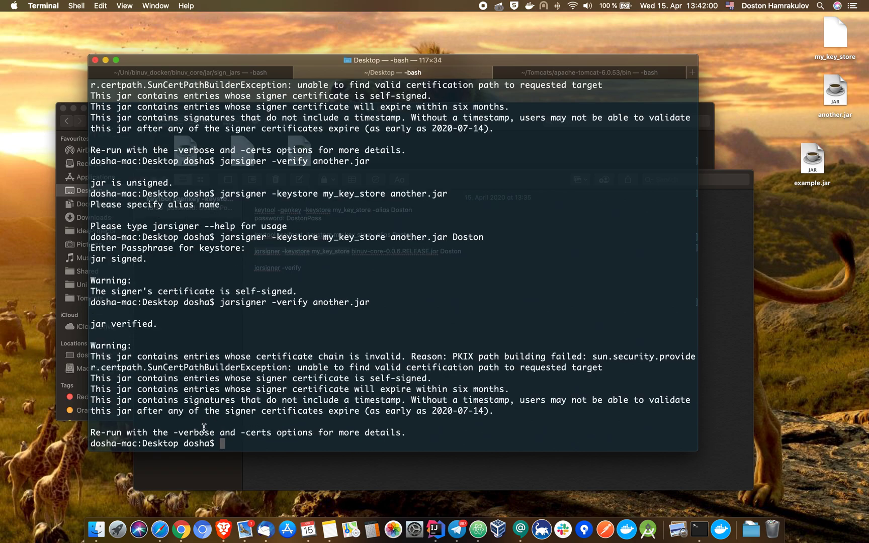
mouse_move(158, 323)
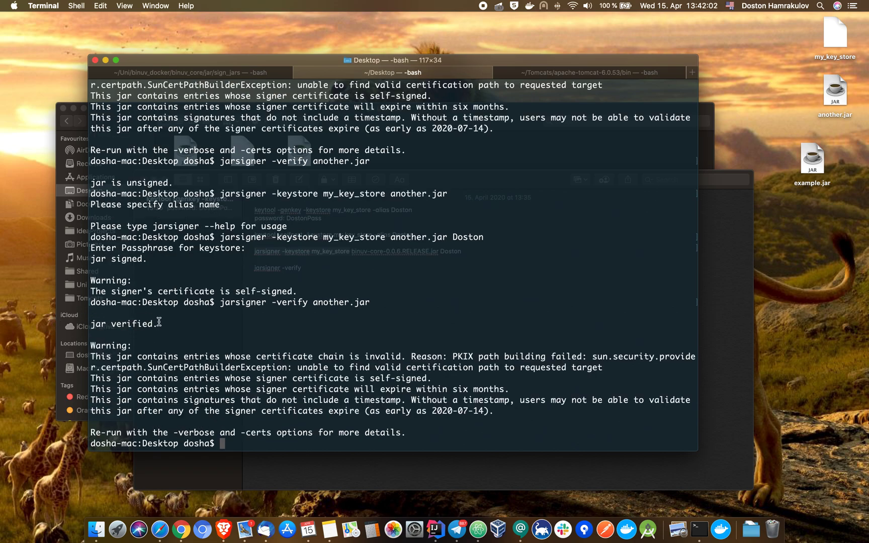
mouse_move(251, 314)
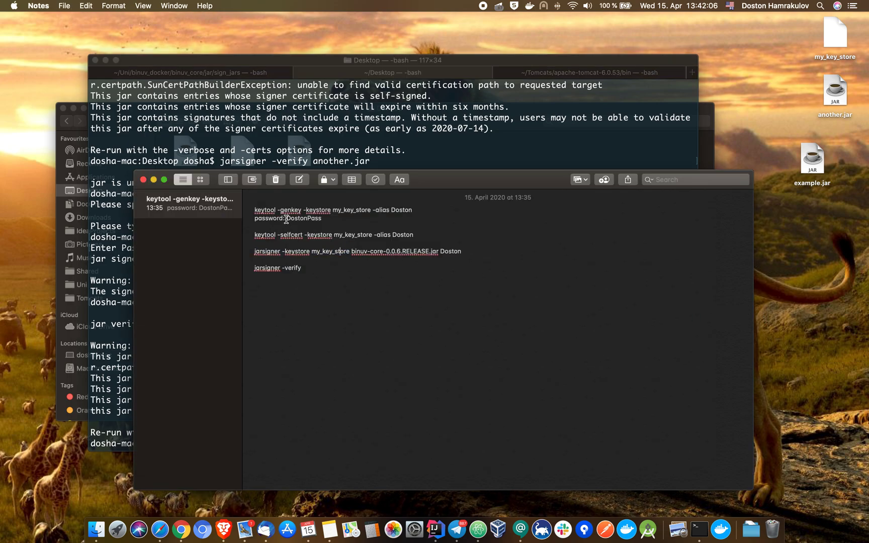
mouse_move(326, 265)
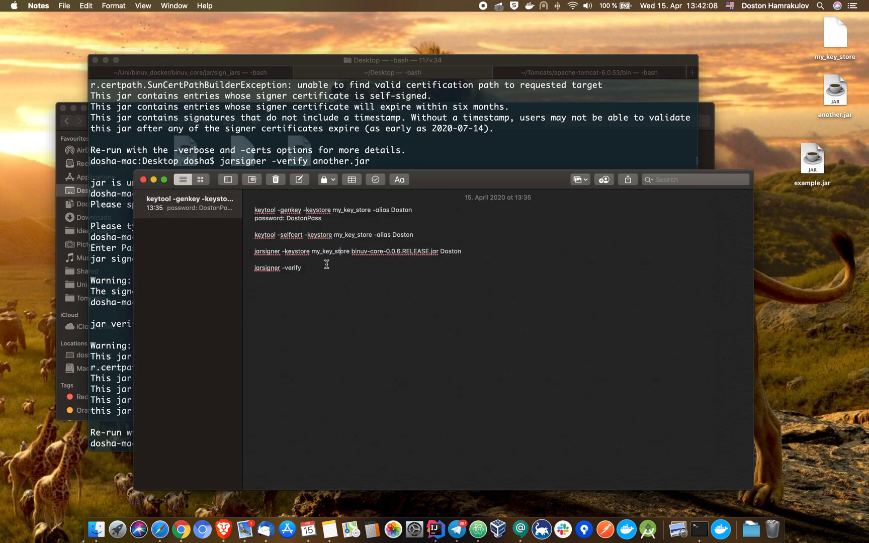